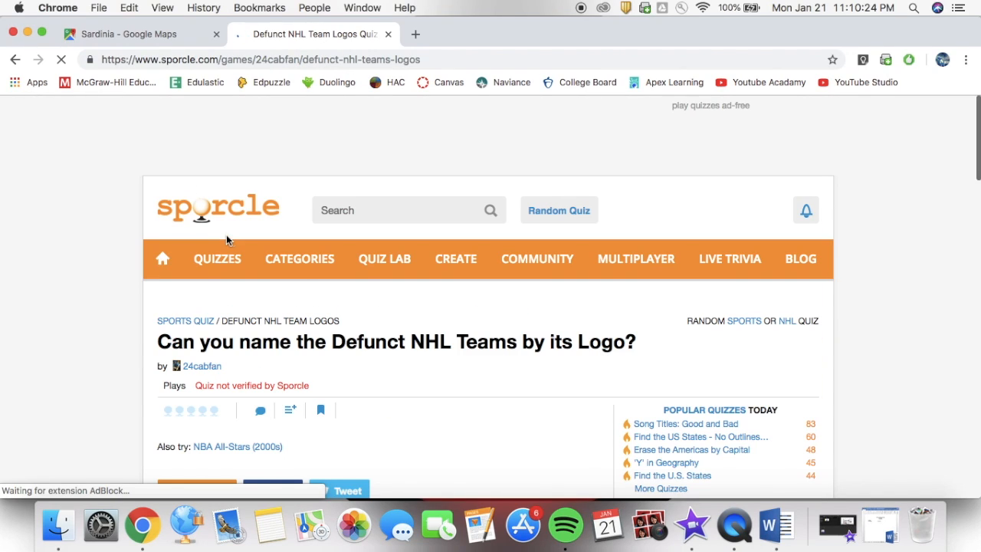
- Scroll down to the logo quiz's Play Quiz button, 0/15 score and 05:00 timer
scroll(down, 3)
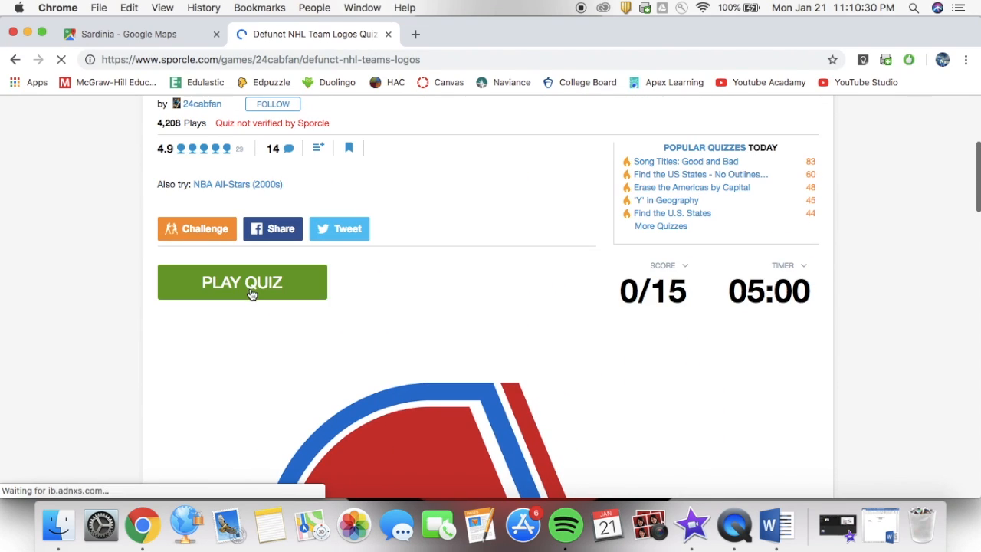
- Start the logo quiz timer and name the Nordiques and Whalers logos
click(241, 282)
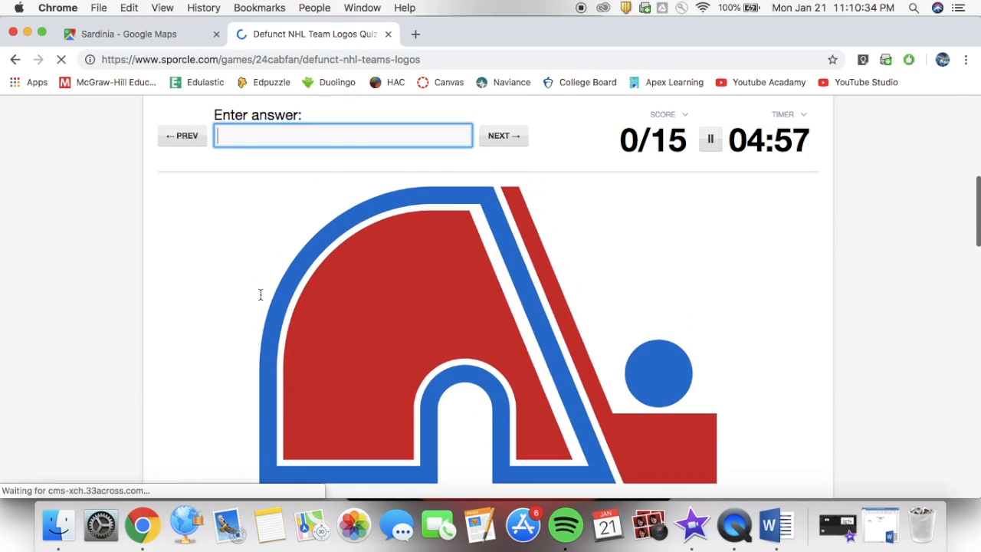
text(N)
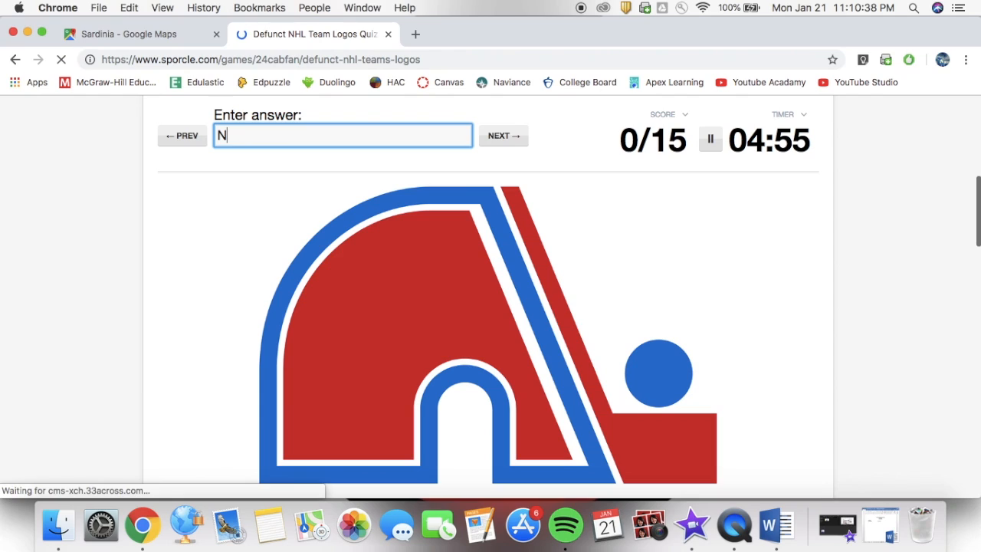
text(ordi)
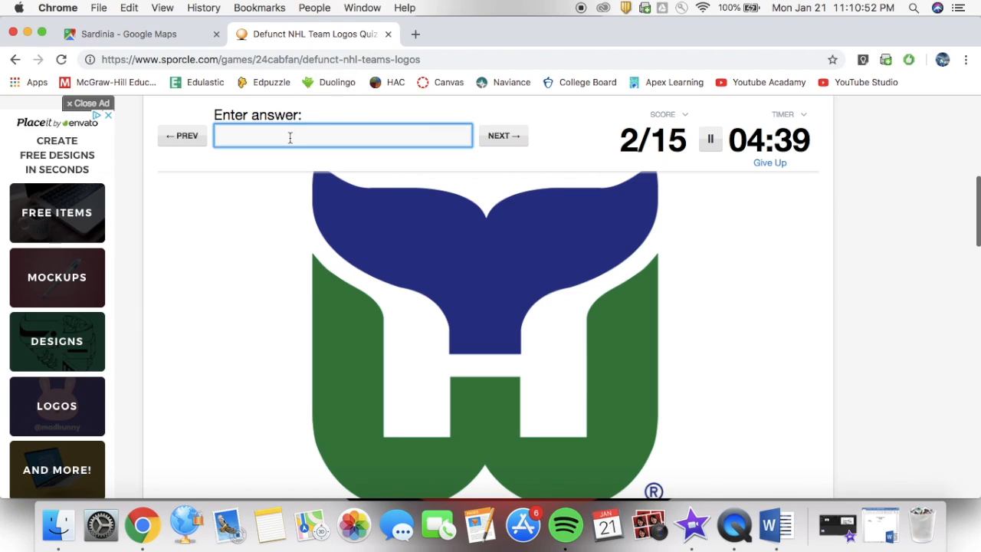
text(Wha)
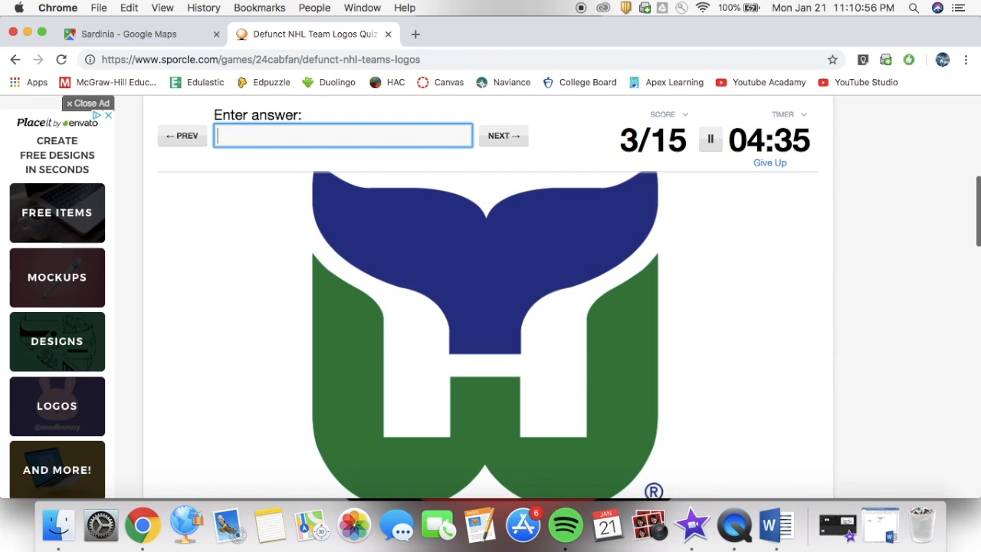
- Name the Thrashers, Seals and Flames logos, reaching 6/15
text(Tha)
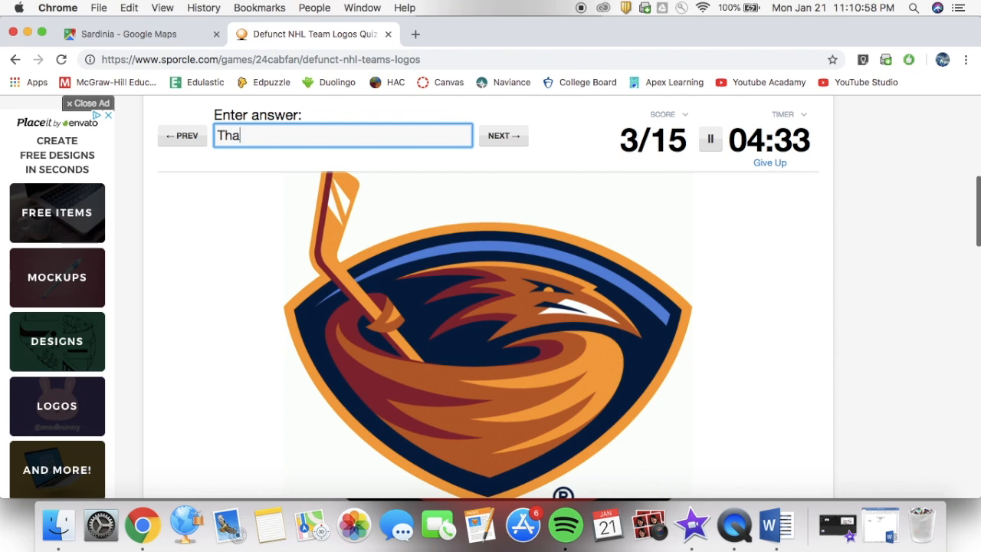
text(hras)
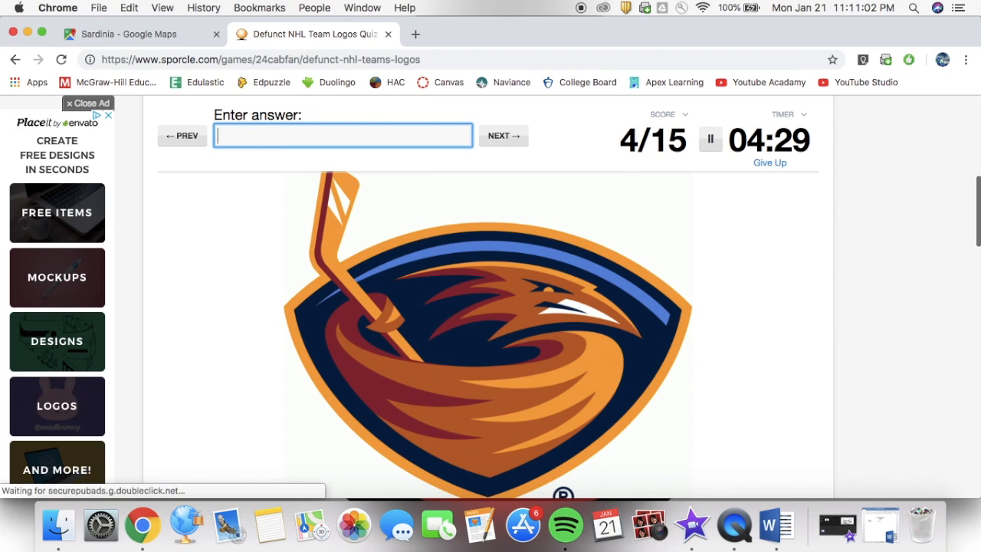
text(Se)
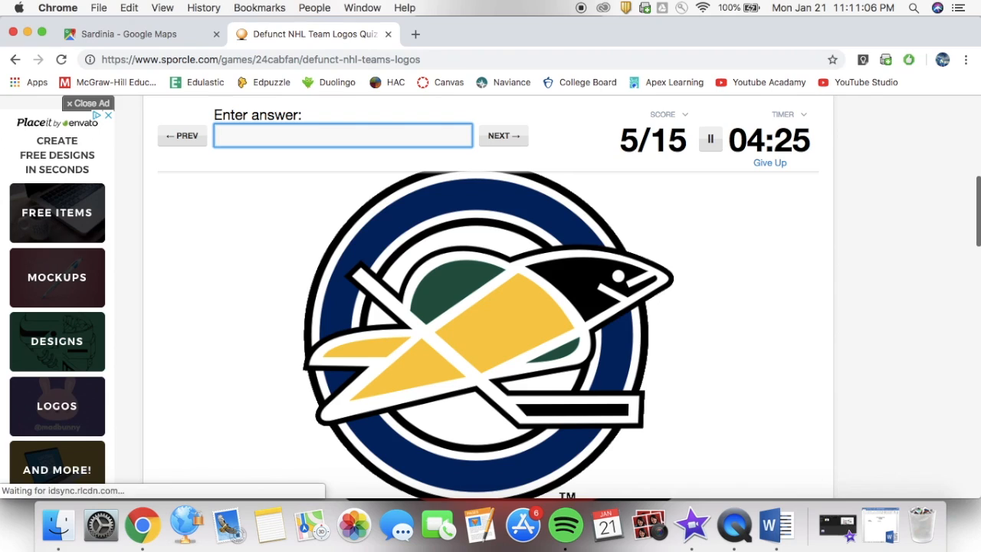
text(F)
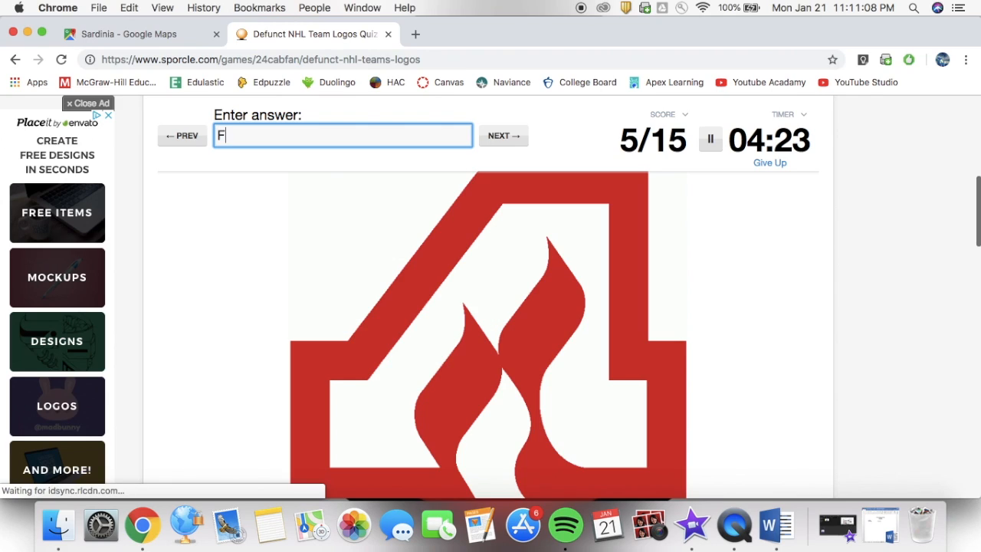
text(lames)
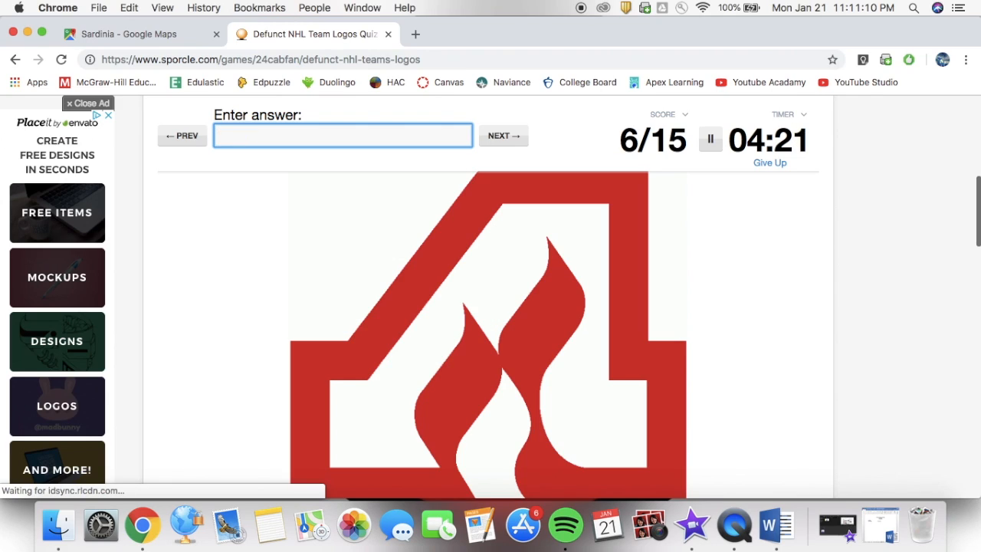
- Skip logos with Next and name Cougars, Maroons and Tigers
click(503, 135)
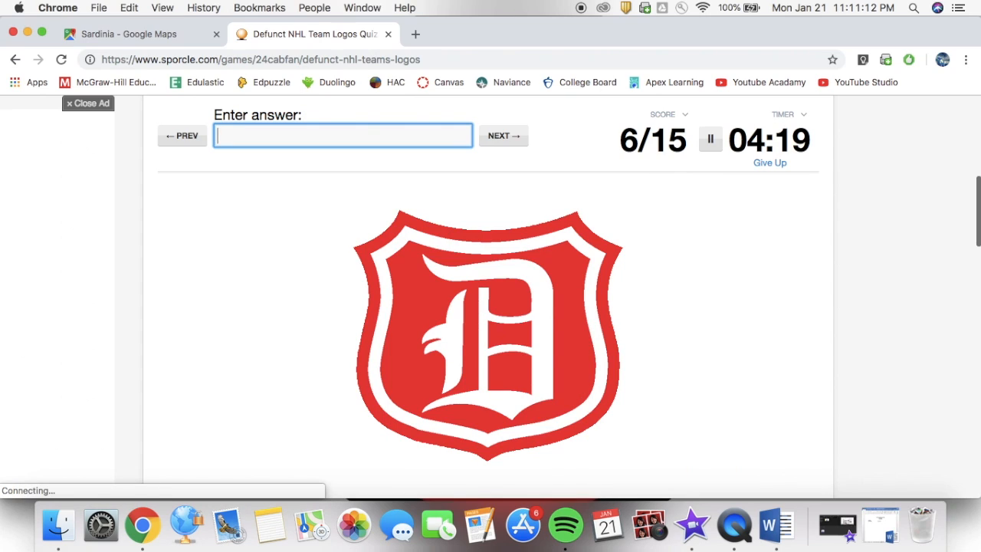
text(Couga)
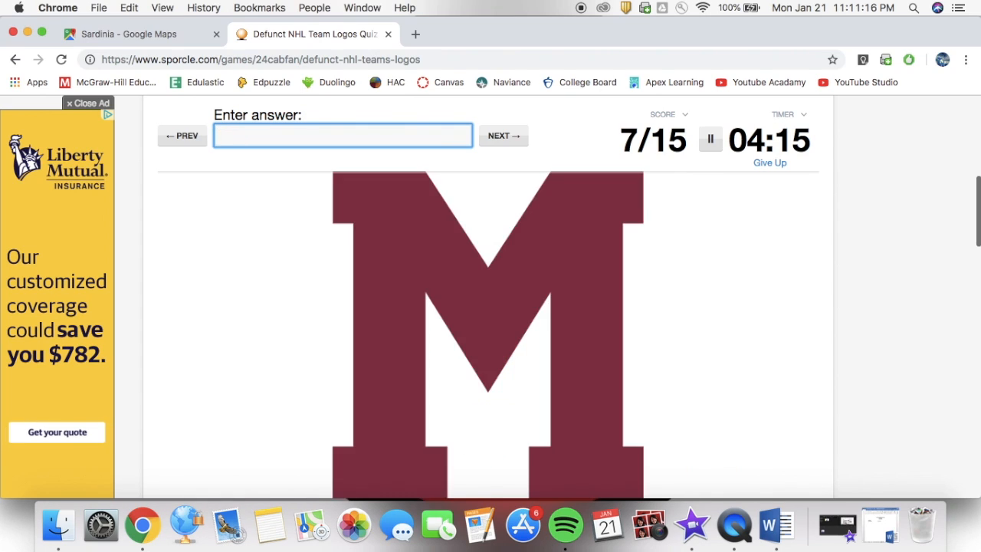
text(Ma)
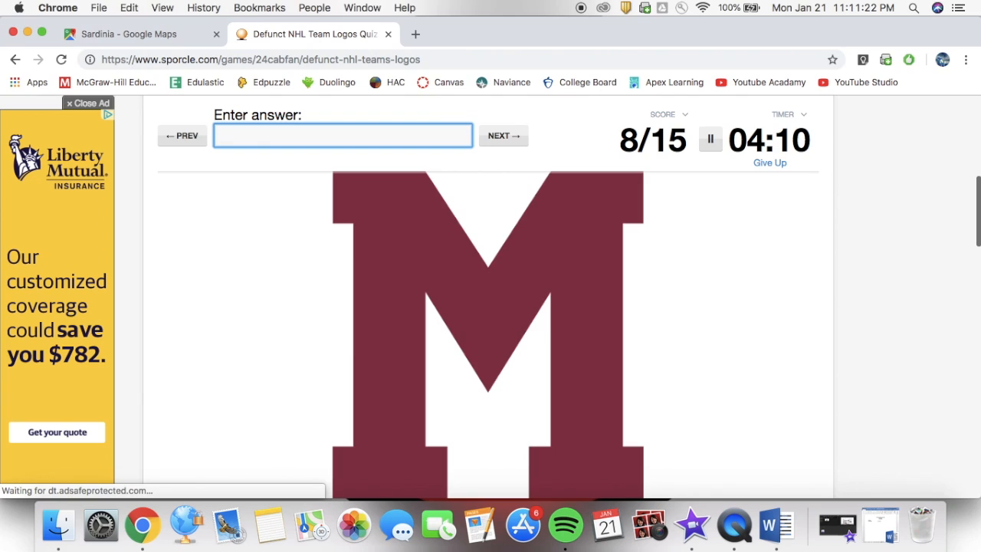
click(503, 135)
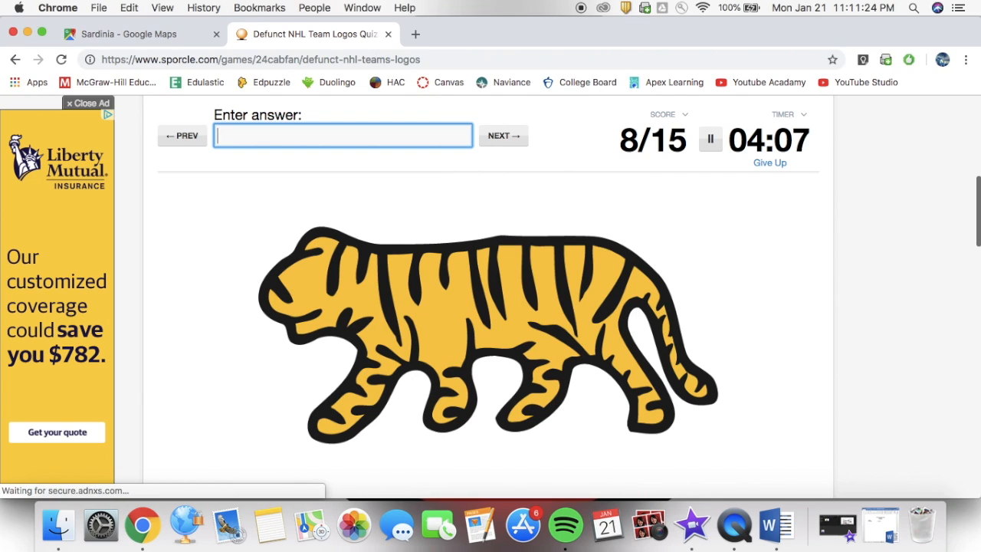
text(Tigers)
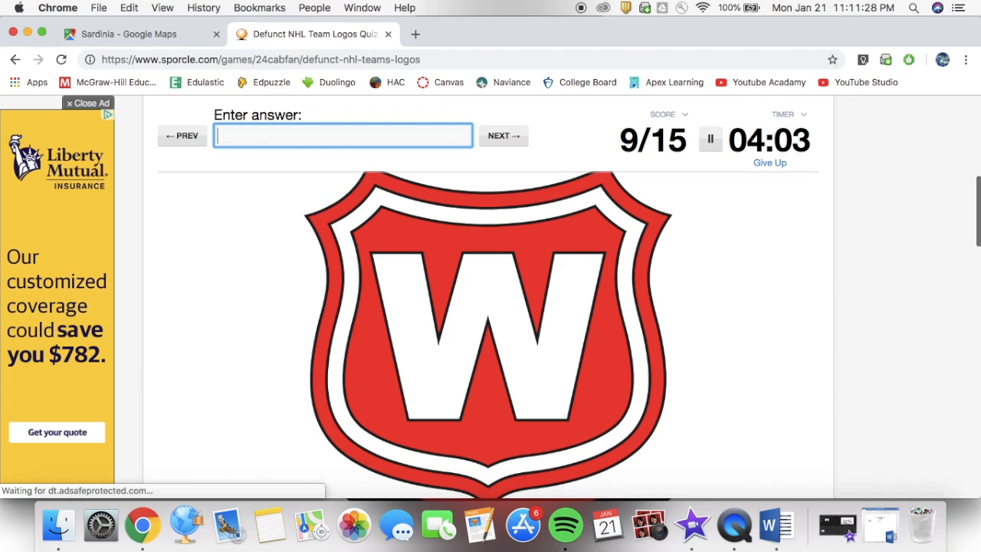
- Name Wanderers, North Stars, Rockies and Scouts, reaching 14/15
text(WAndere)
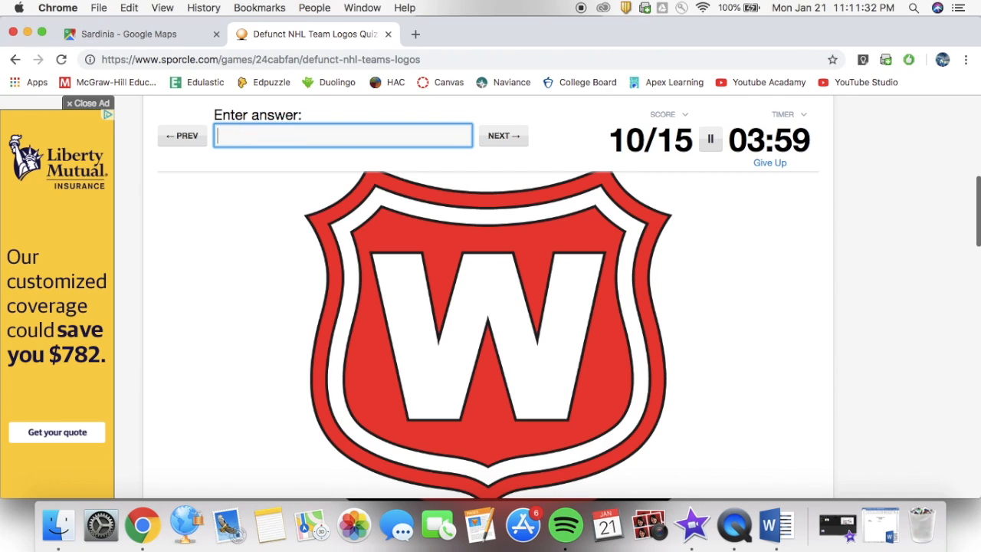
text(N)
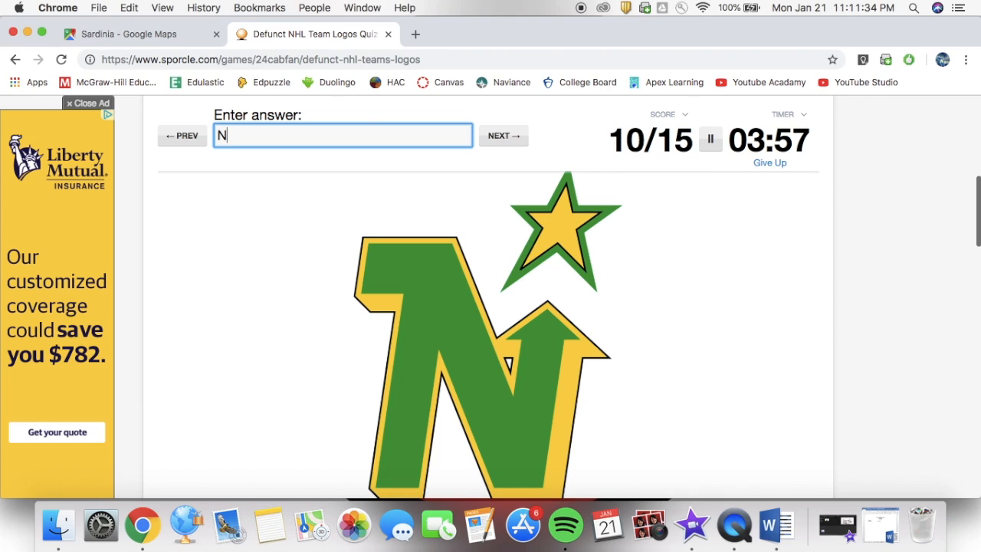
text(orth S)
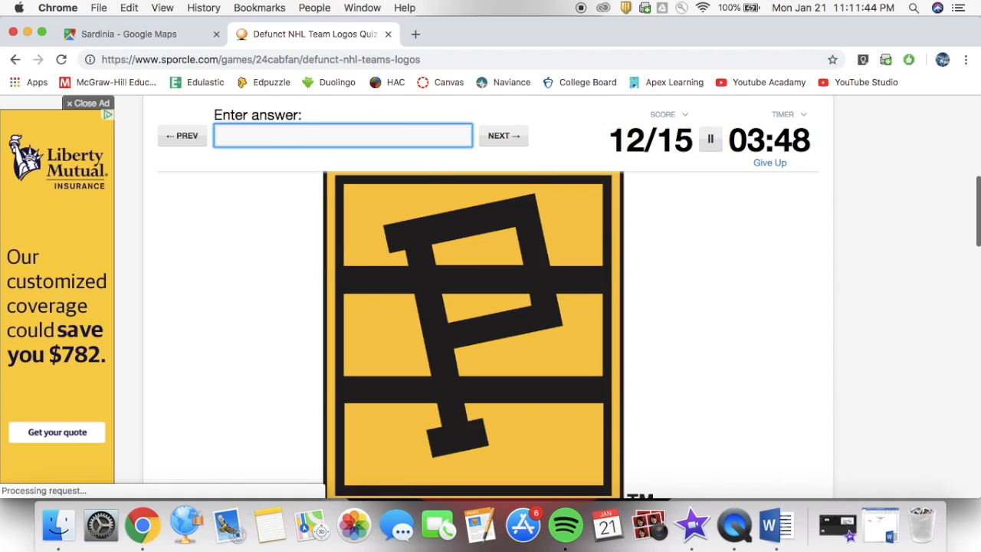
text(Roc)
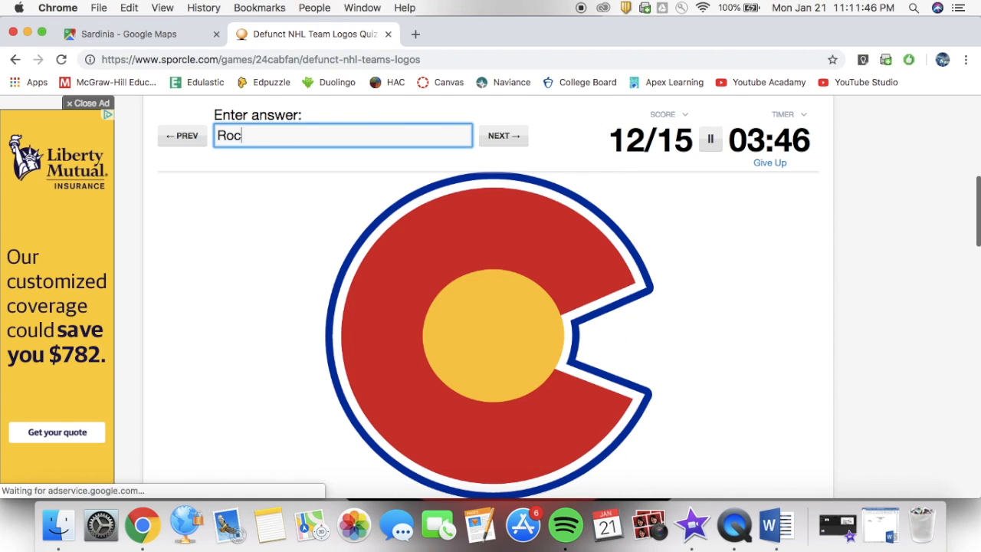
key(enter)
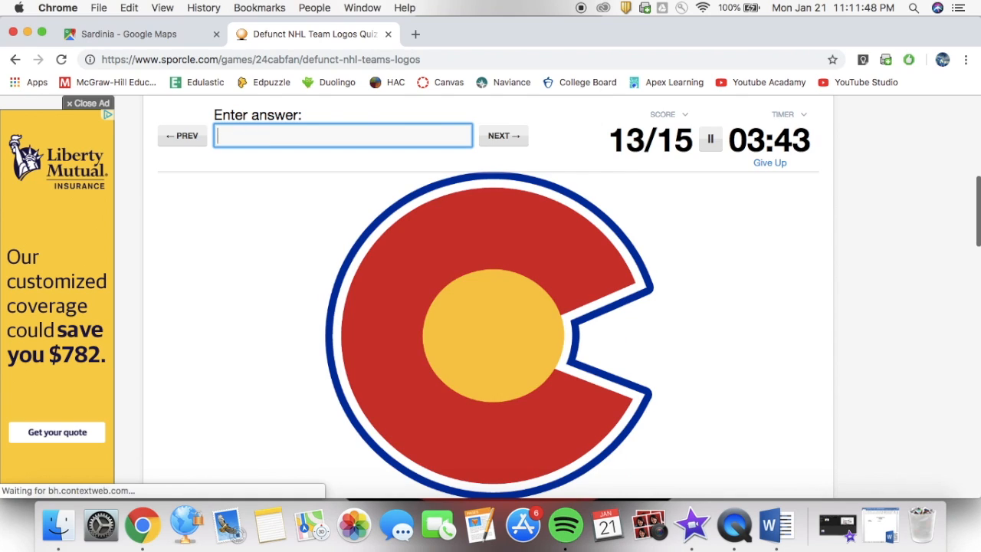
text(Bu)
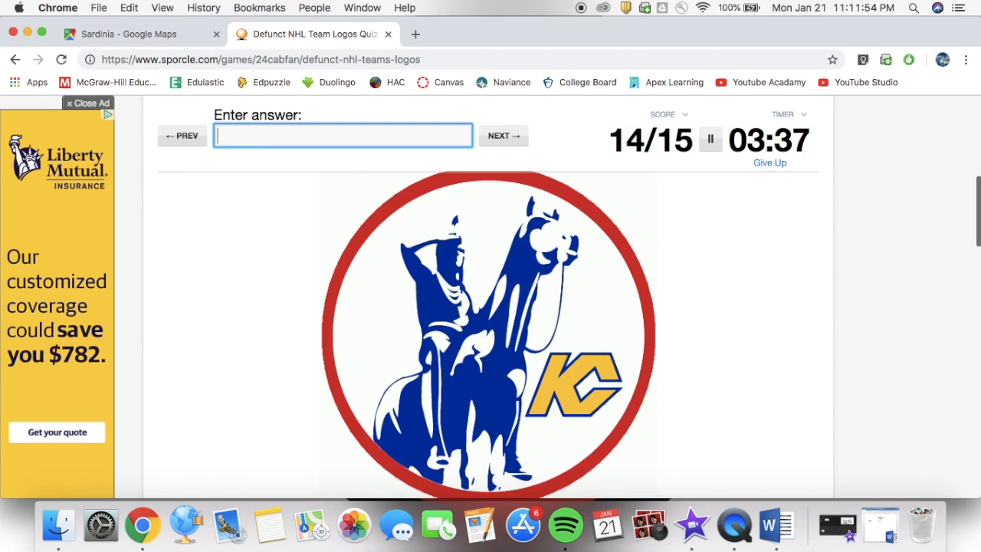
text(Scou)
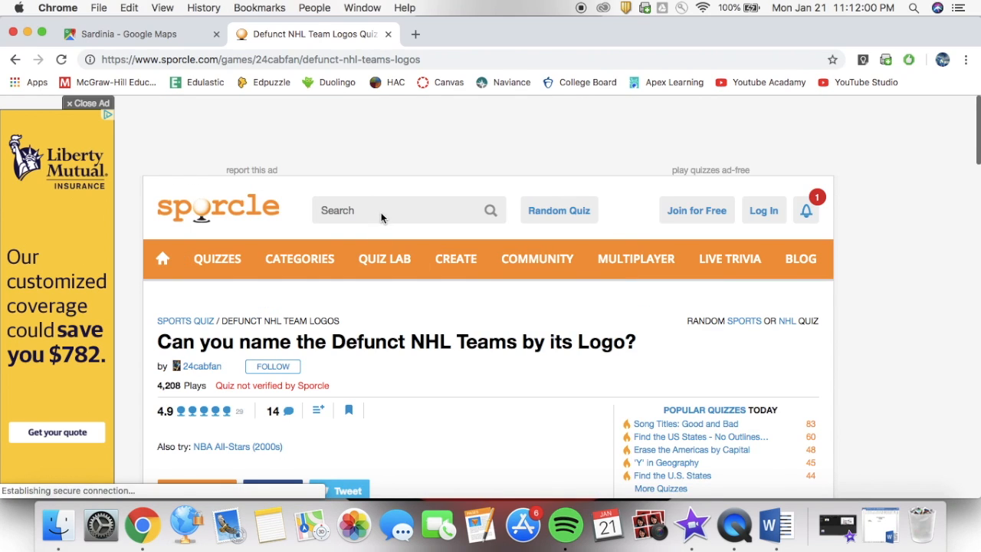
- Search Sporcle for 'NHL defunct teams' and scroll through the 41 quiz results
click(399, 210)
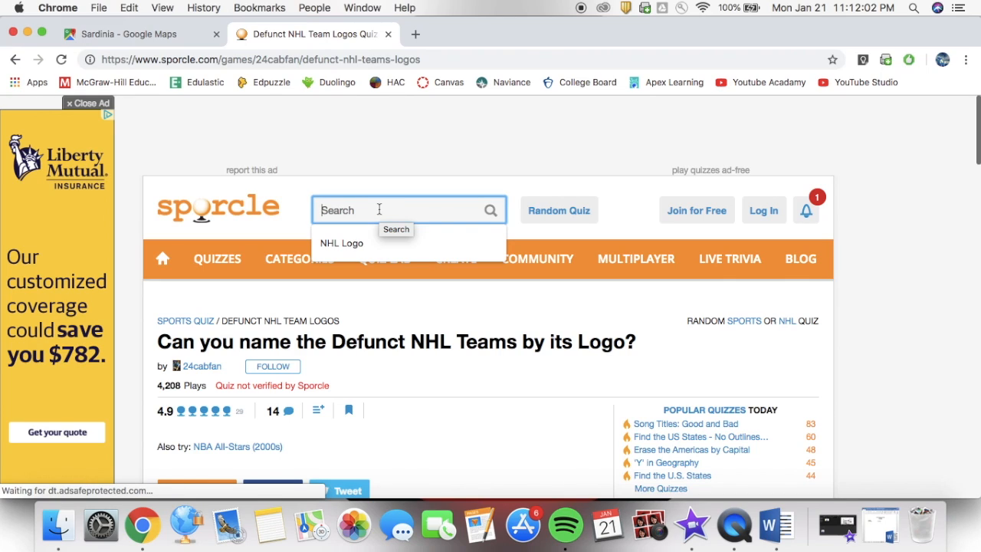
text(NHL defunct teams)
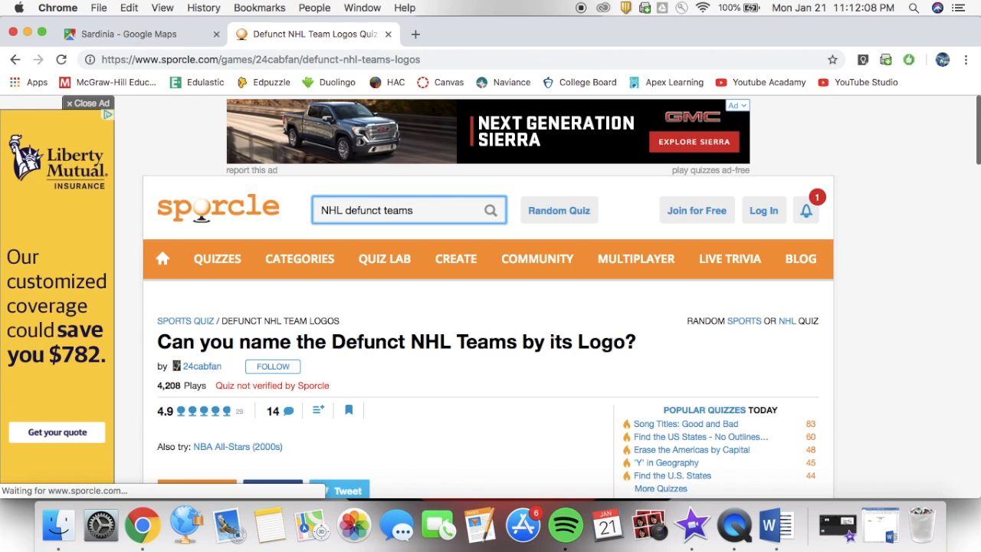
click(491, 210)
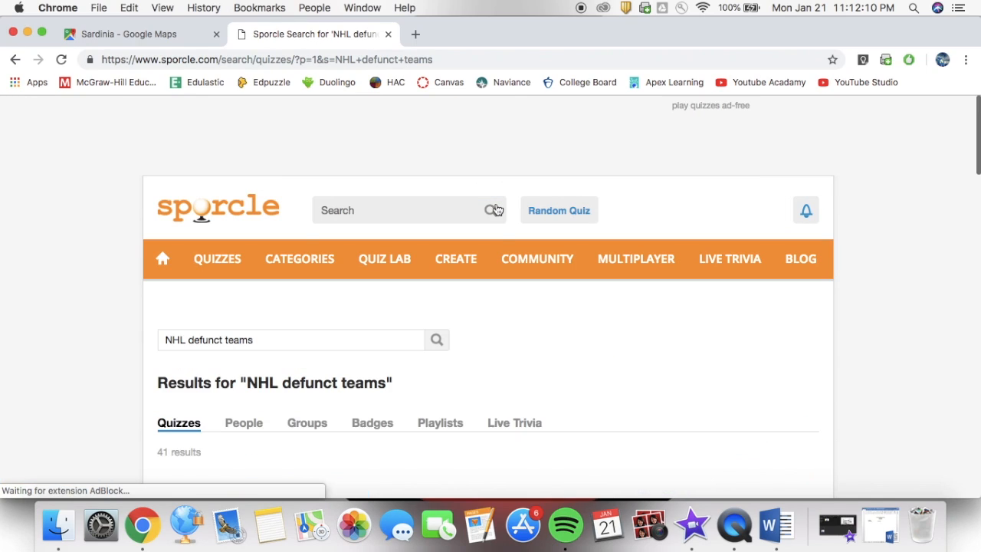
scroll(down, 3)
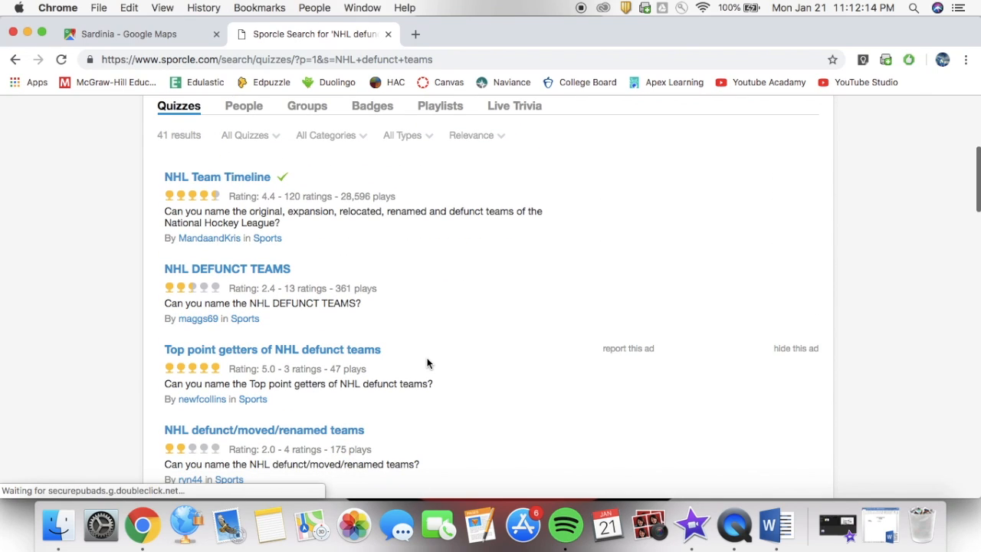
mouse_move(227, 269)
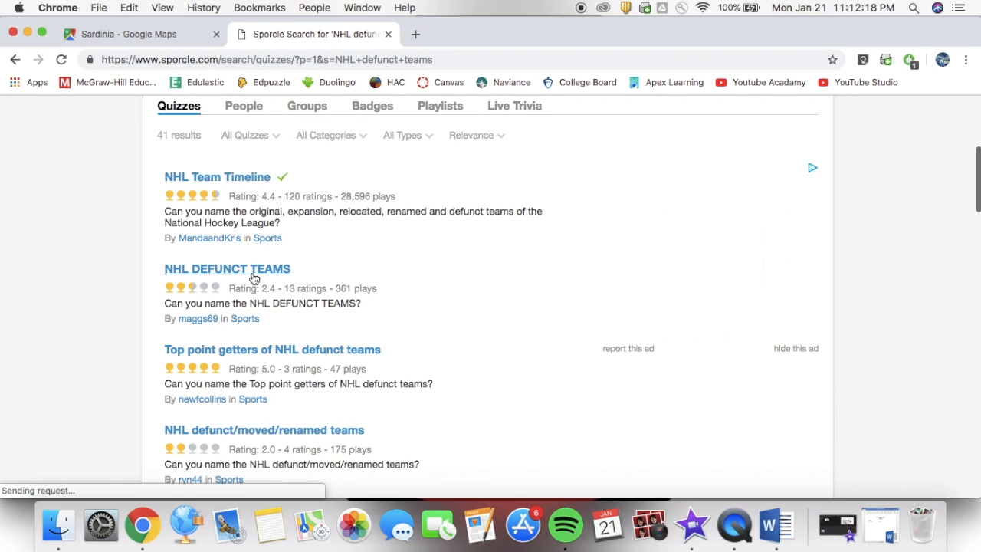
- Open the NHL DEFUNCT TEAMS quiz, dismiss its ad, and browse further down the search results
click(227, 268)
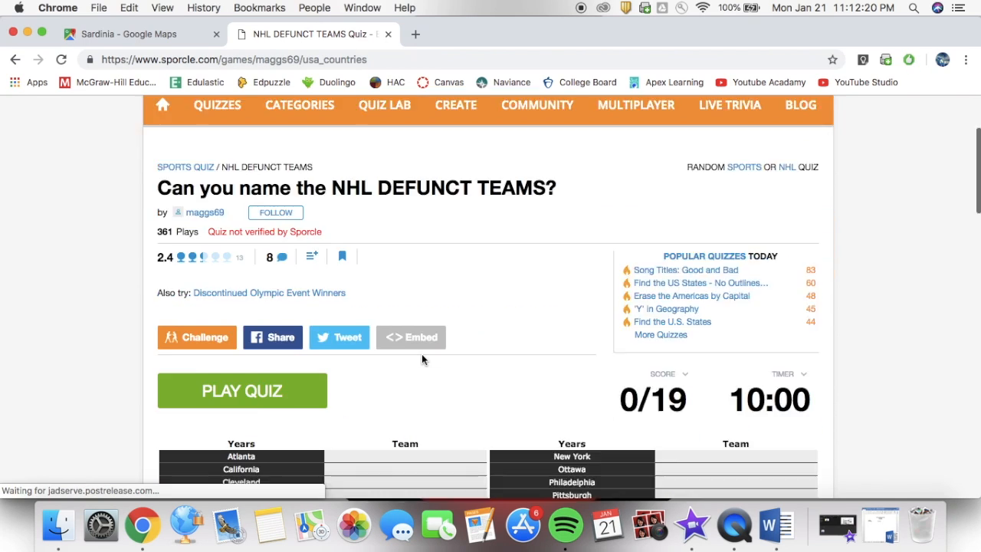
scroll(down, 3)
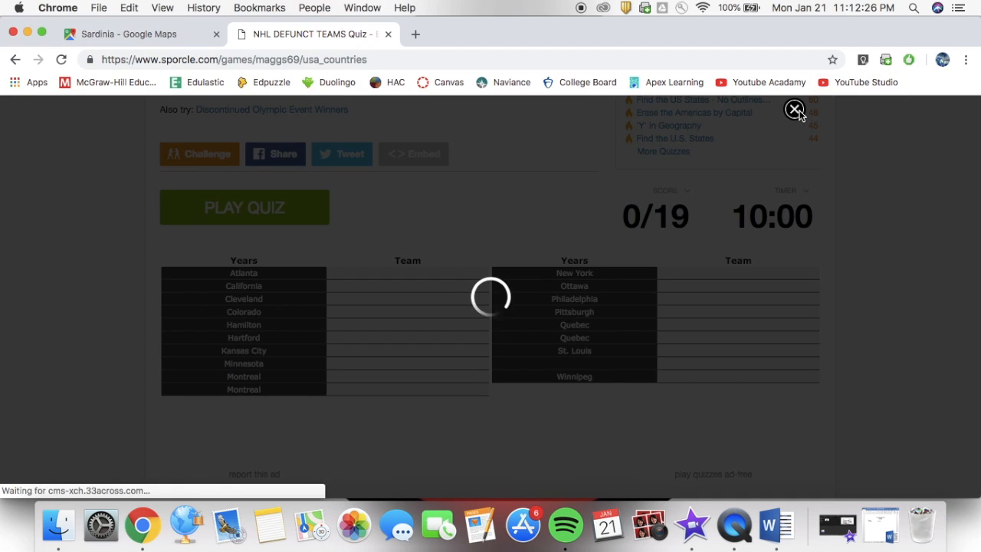
click(796, 109)
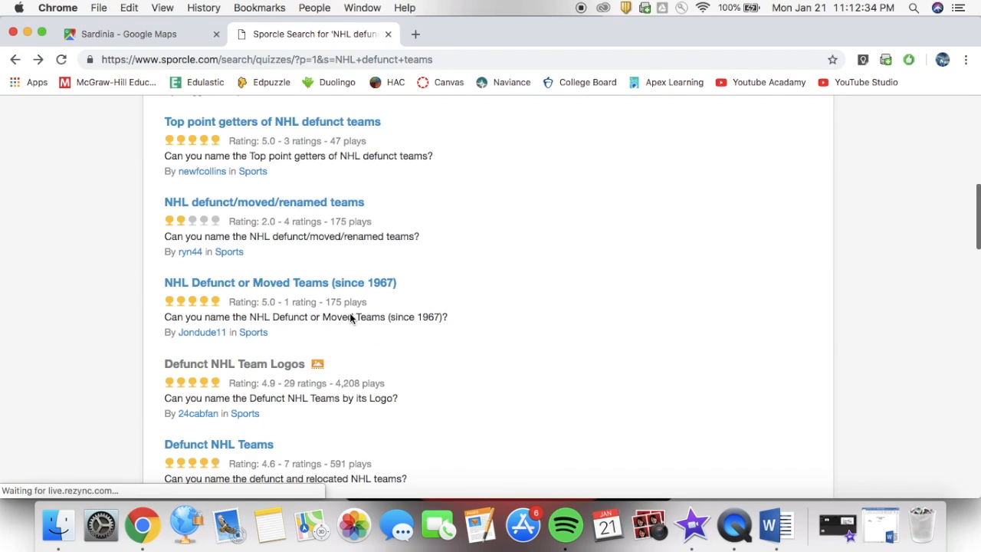
scroll(down, 3)
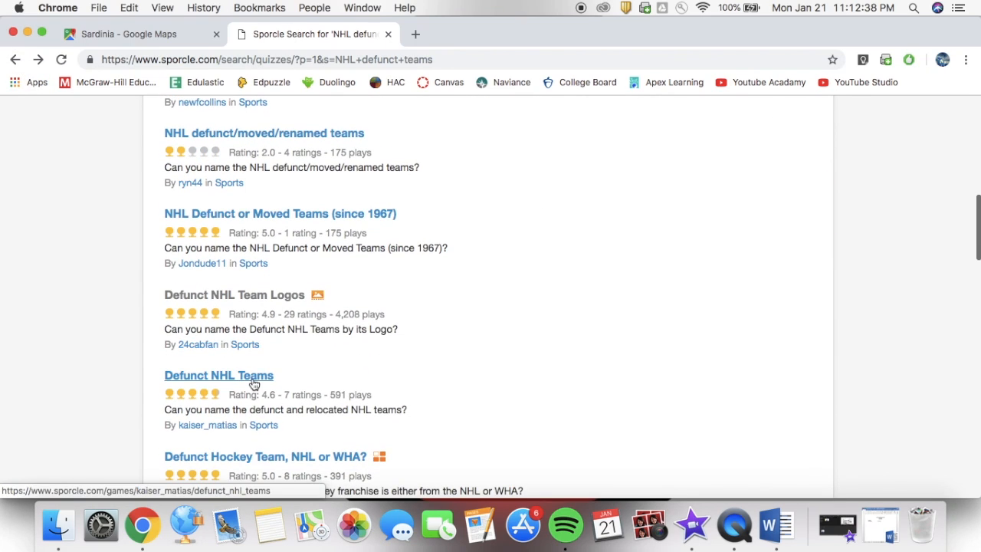
- Open the Defunct NHL Teams quiz and scroll to its 0/18 quiz table
click(219, 375)
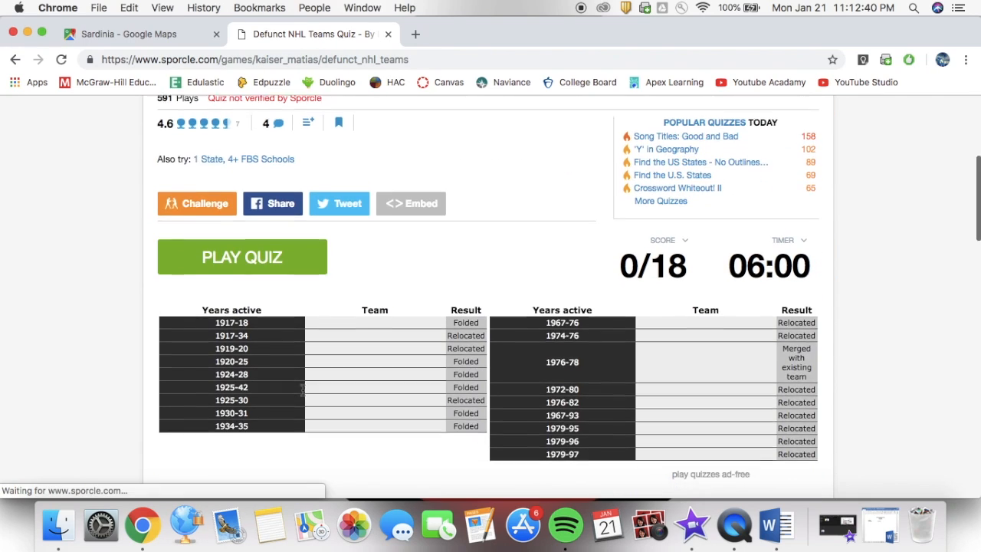
scroll(down, 3)
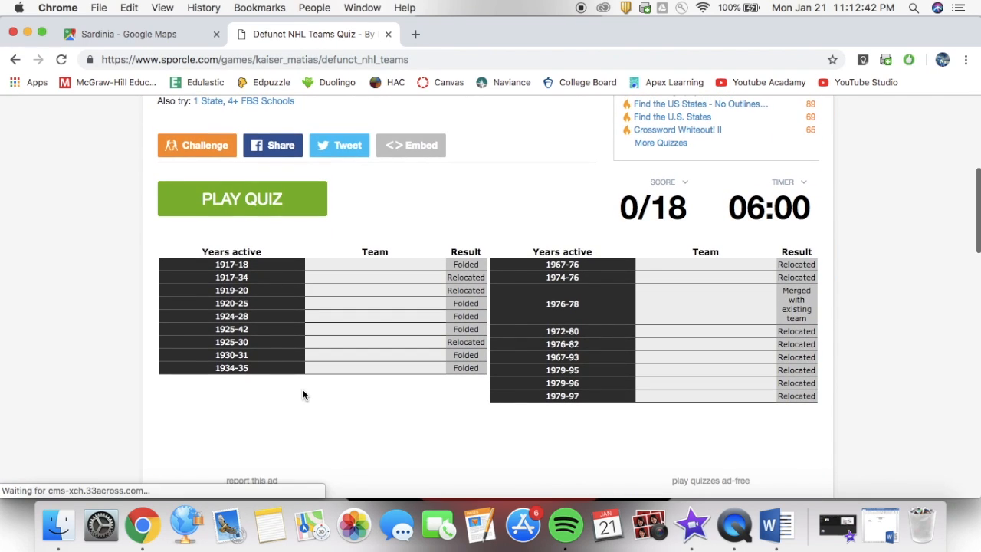
scroll(up, 3)
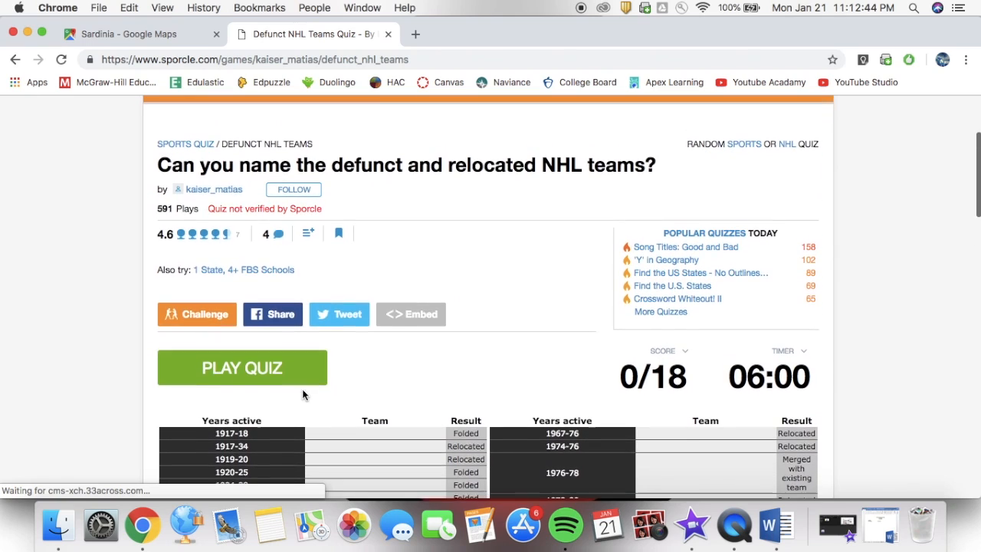
scroll(down, 3)
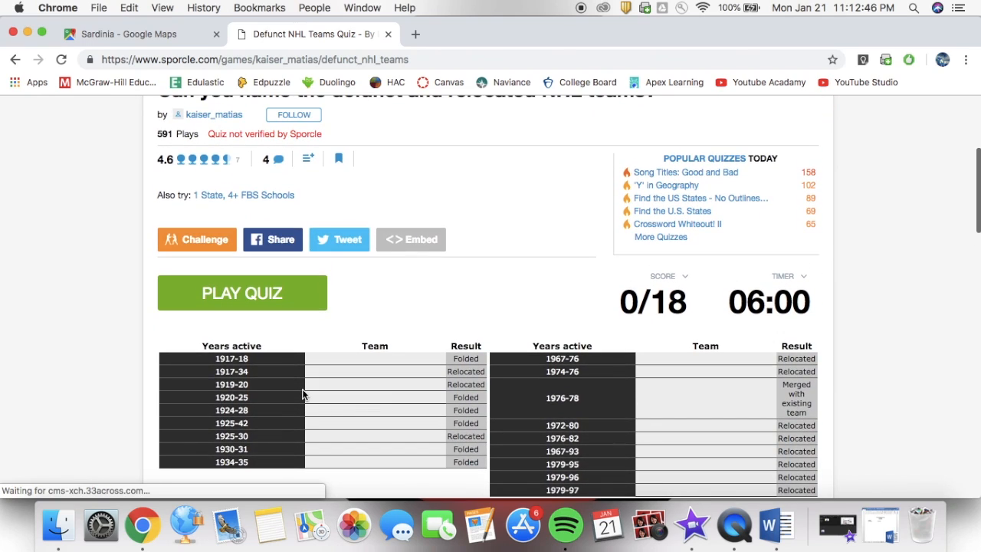
scroll(down, 3)
text(A)
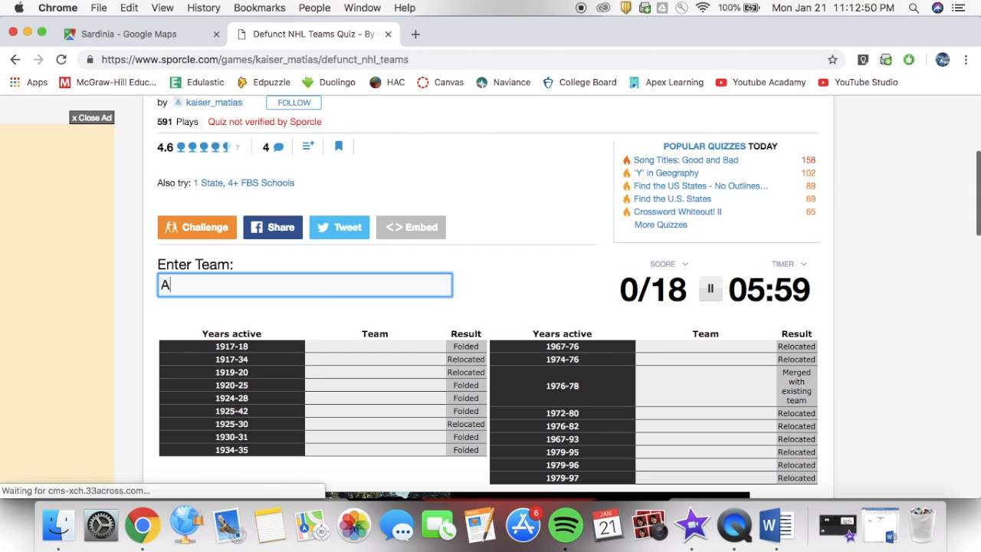
- Name Philadelphia Quakers and other early teams typed as 'Pri', 'Ameri' and 'Bul'
text(rena)
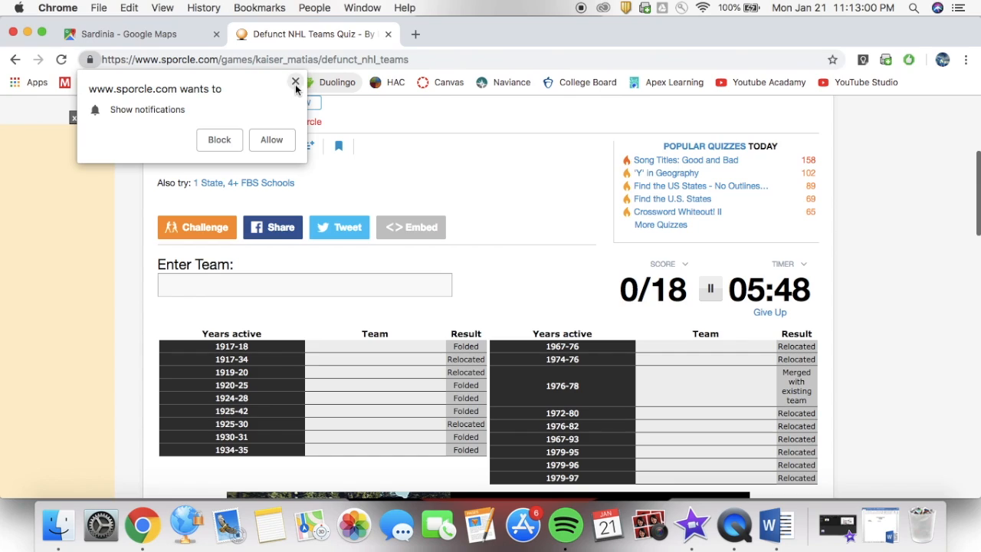
text(Q)
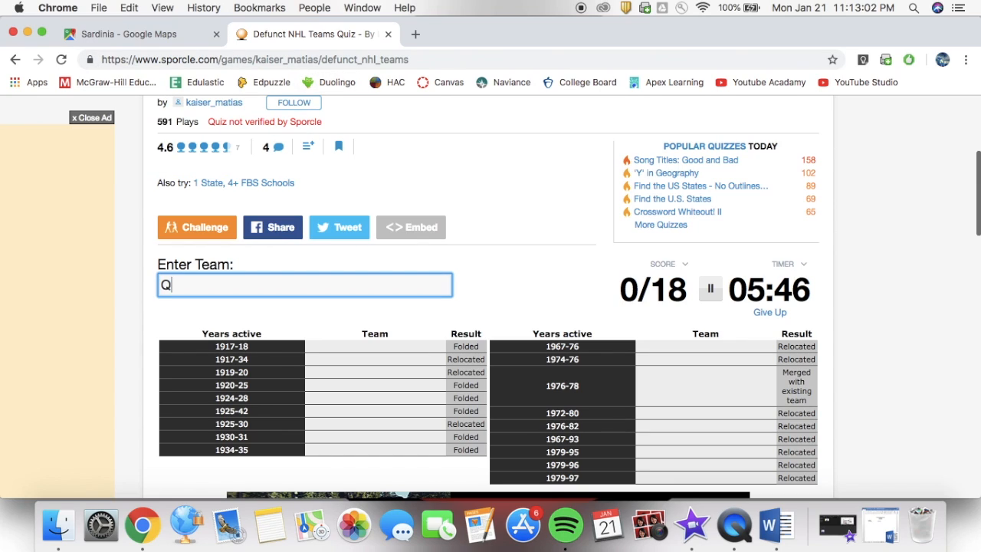
text(uackers)
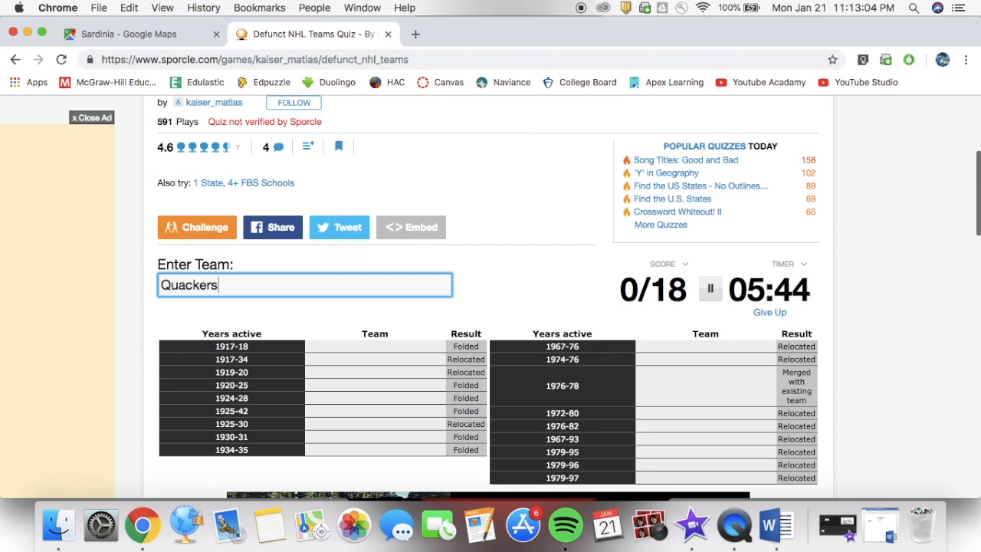
key(Backspace)
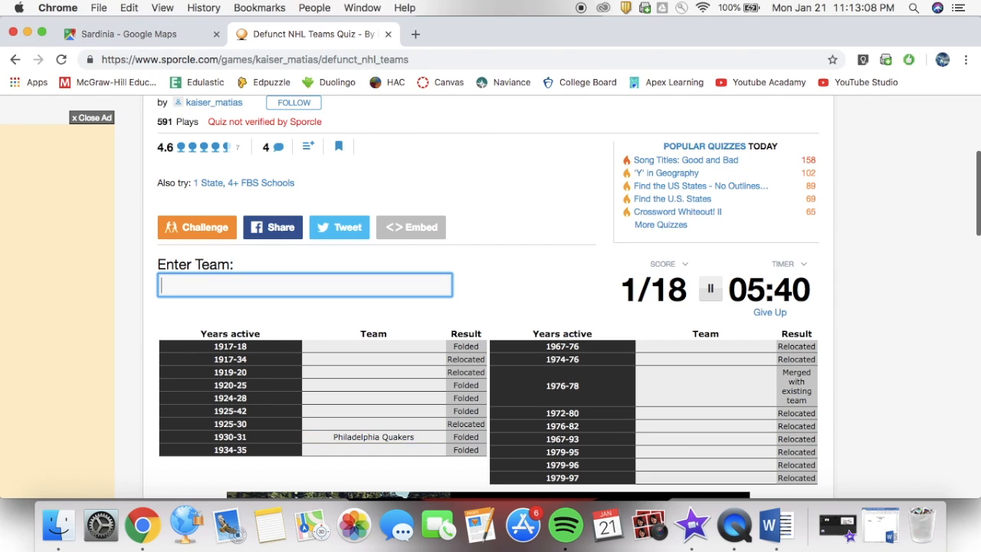
text(Pri)
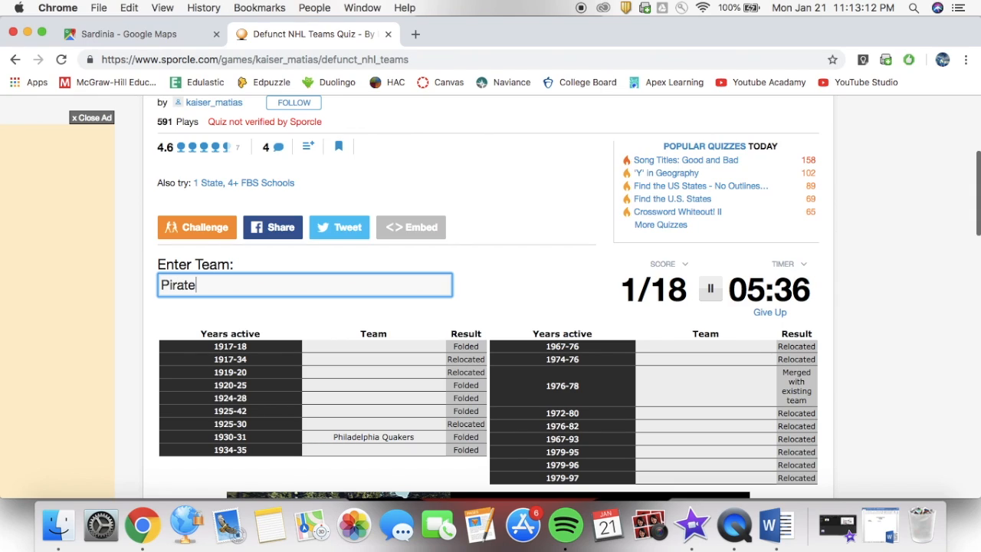
text(Ameri)
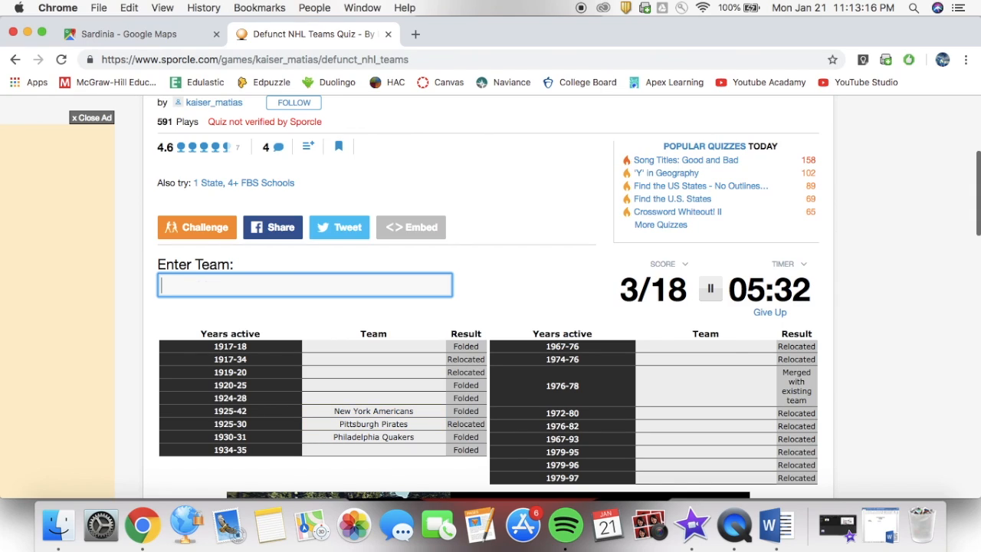
text(Bul)
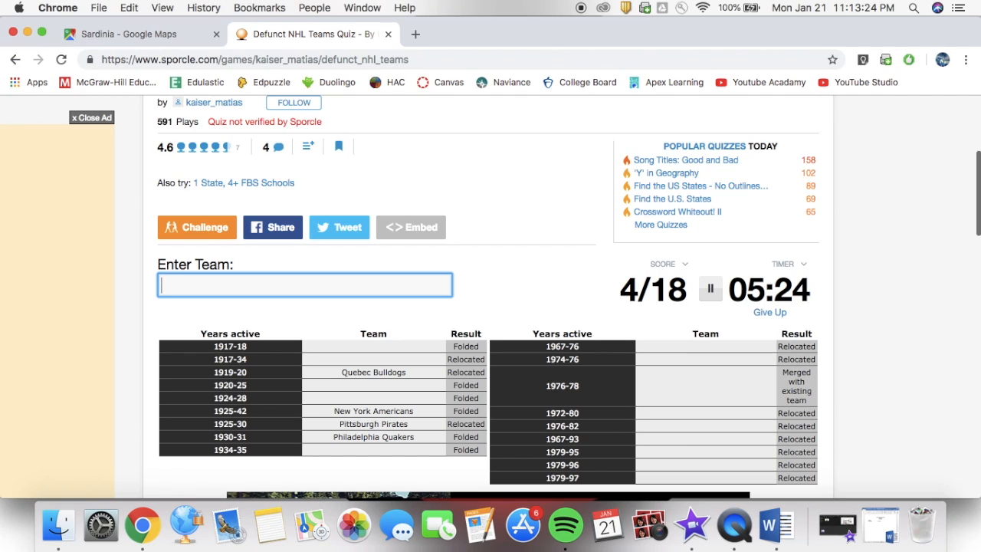
- Name Montreal Wanderers, Montreal Maroons and Ottawa Senators, then try 'Ti', 'Nor' and 'Eag'
text(W)
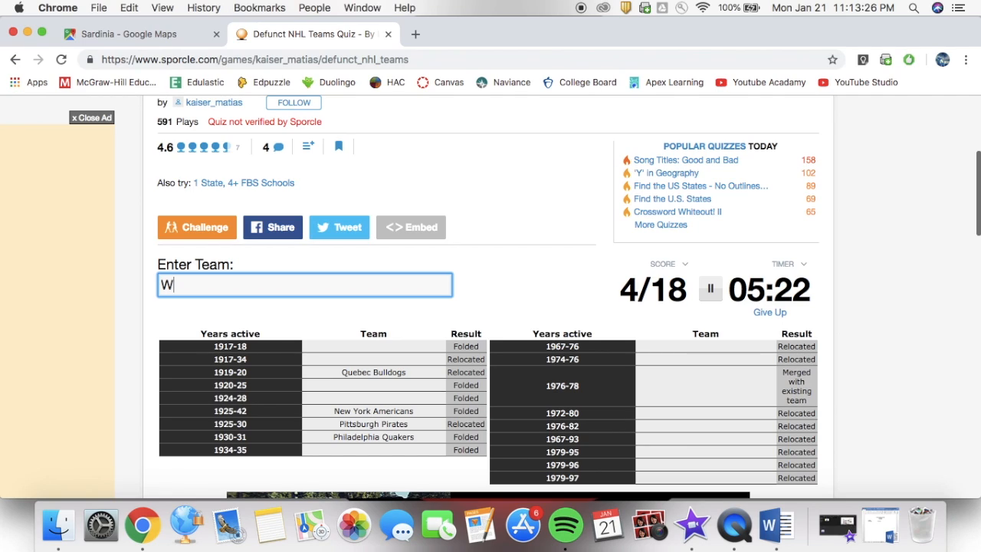
text(andere)
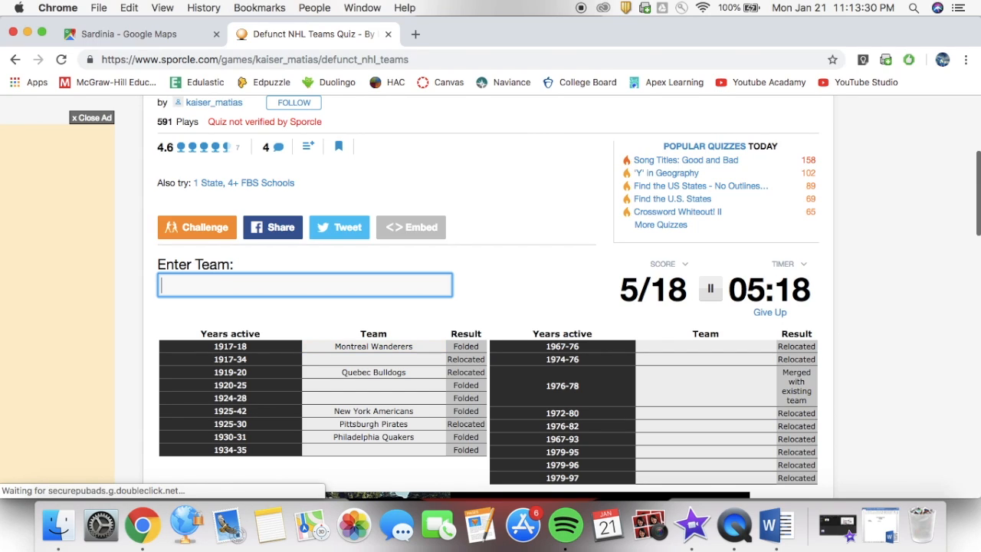
text(Ma)
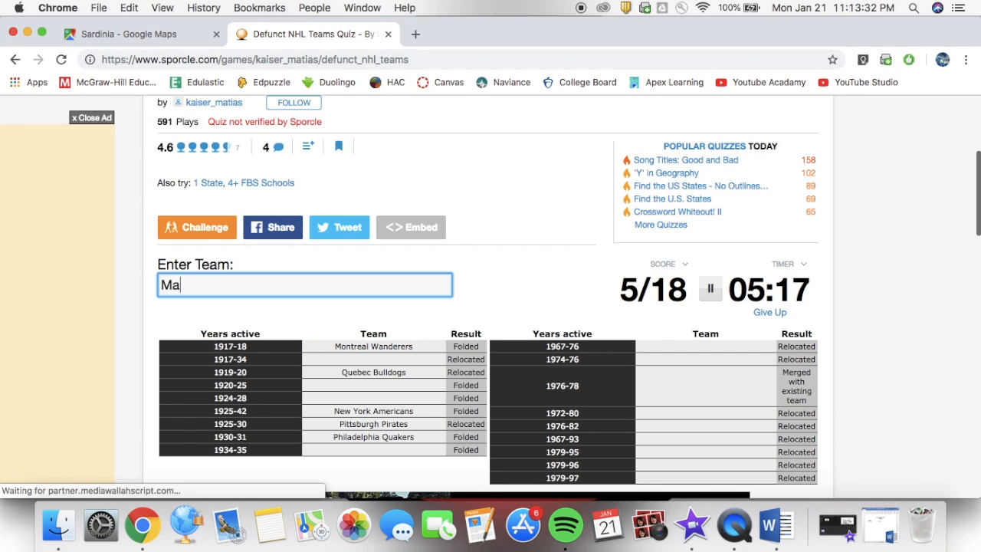
text(Montreal Maroons)
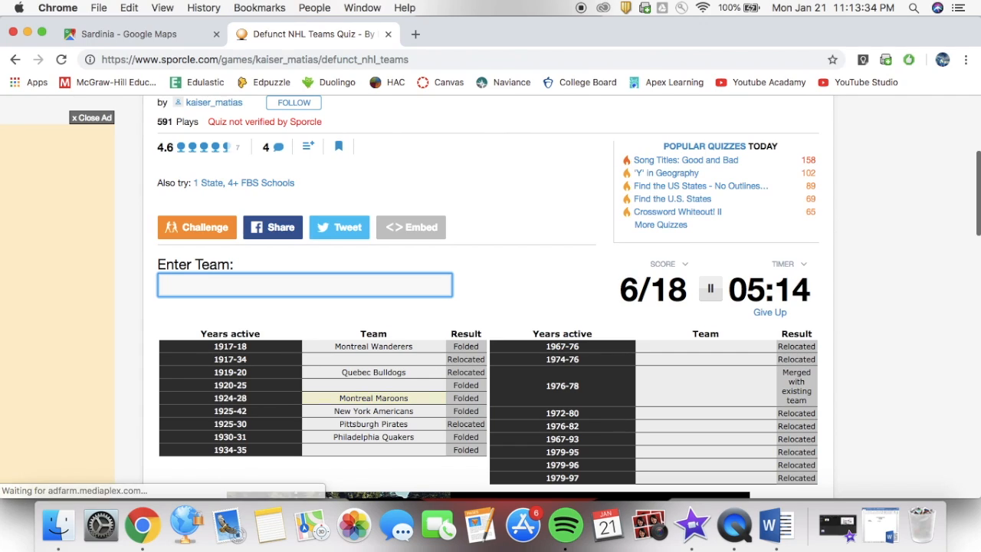
text(Ott)
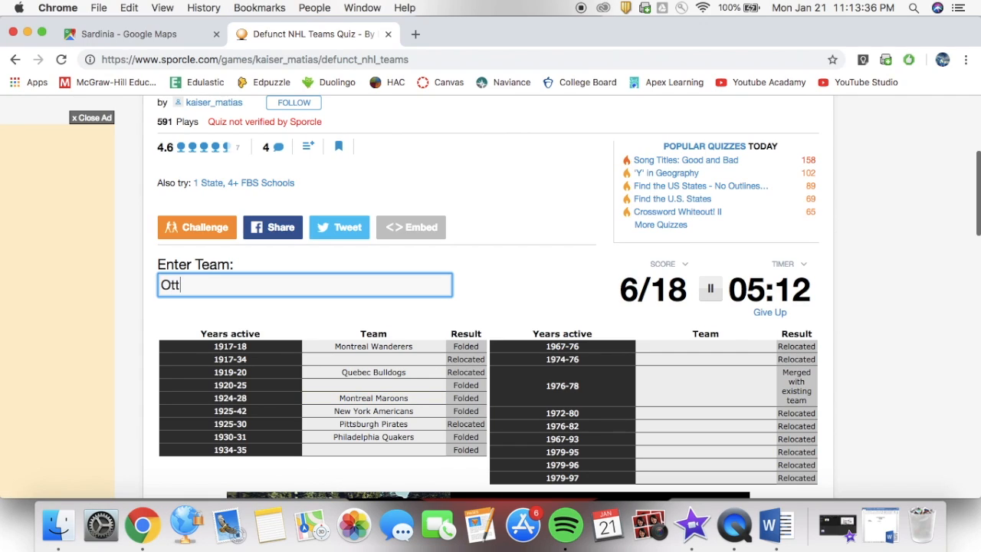
text(S)
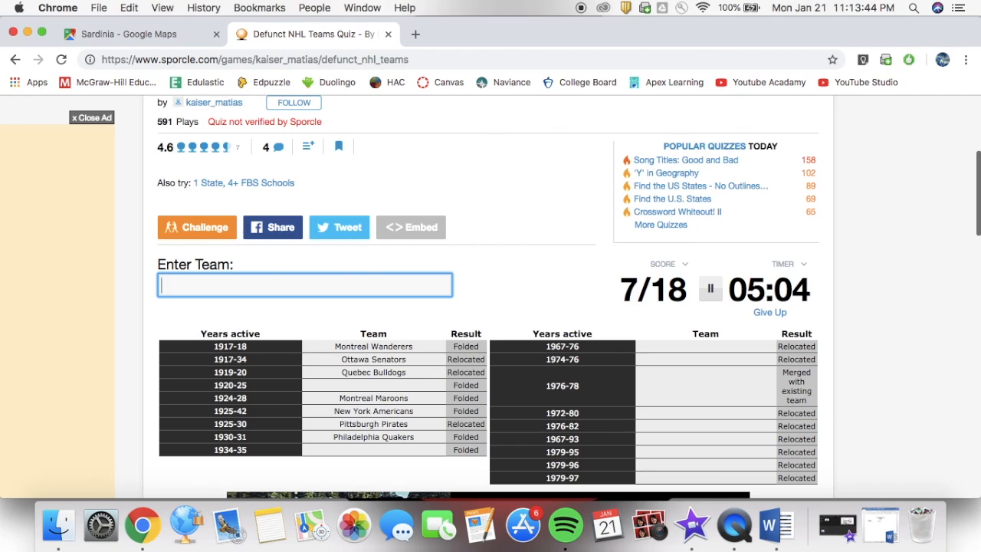
text(Ti)
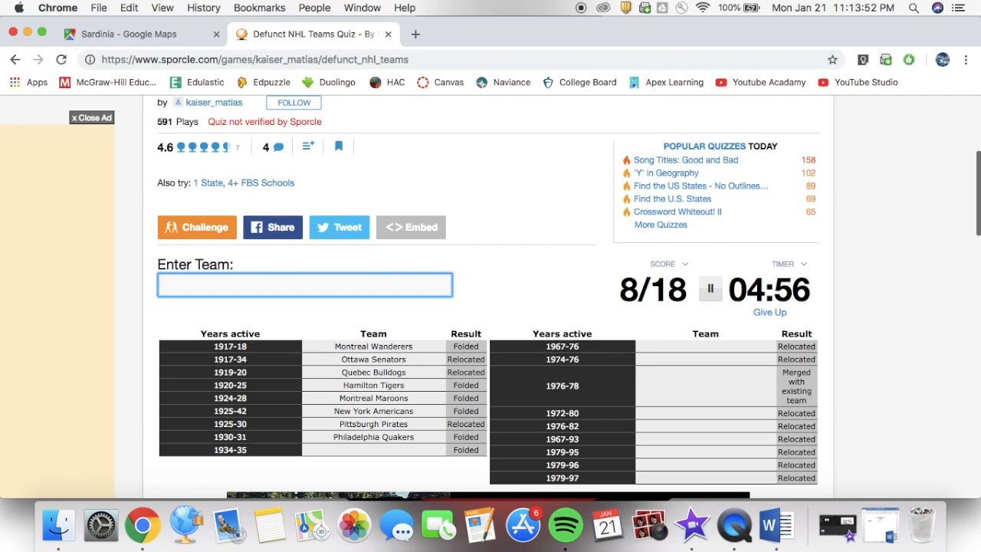
text(Nor)
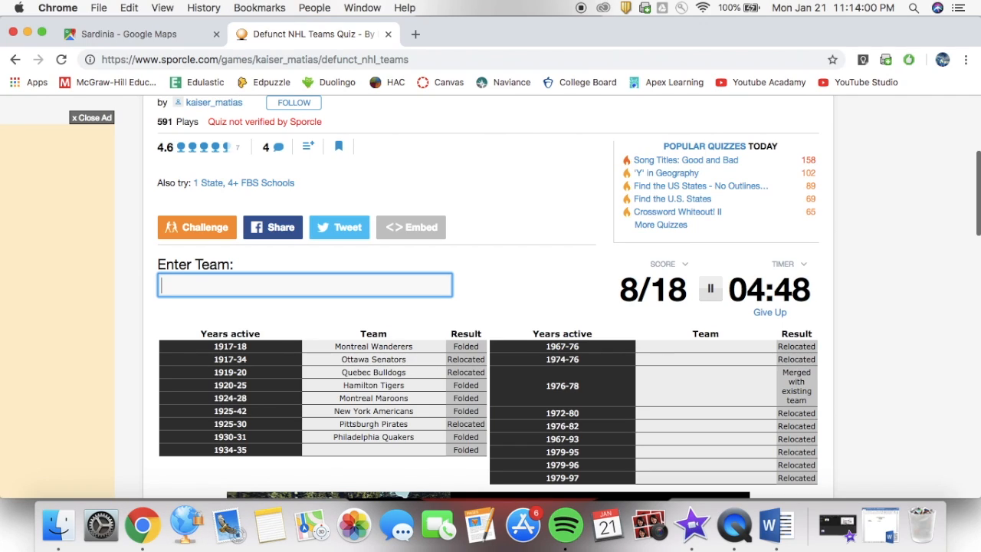
text(Eag)
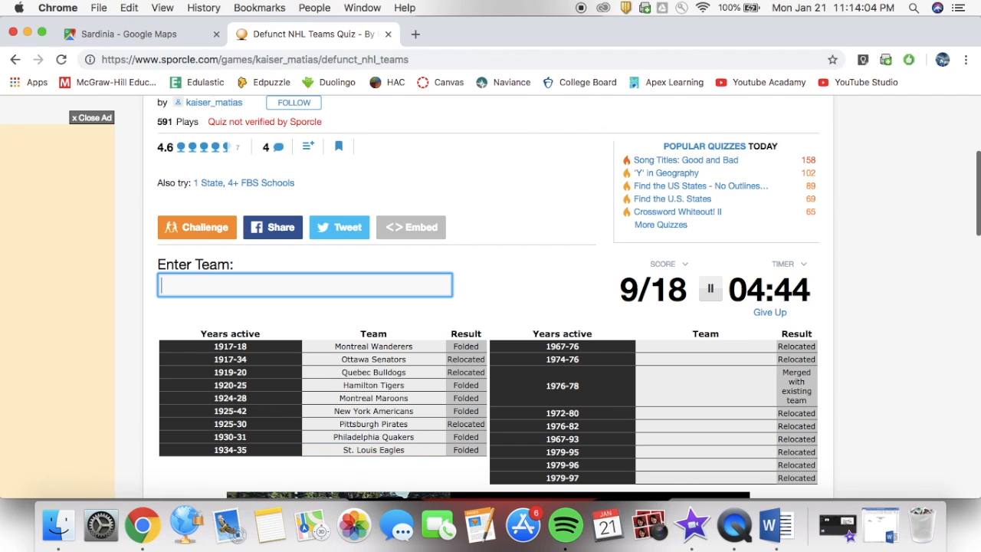
- Name Colorado Rockies, Thrashers, Winnipeg Jets and Quebec Nordiques
text(Roc)
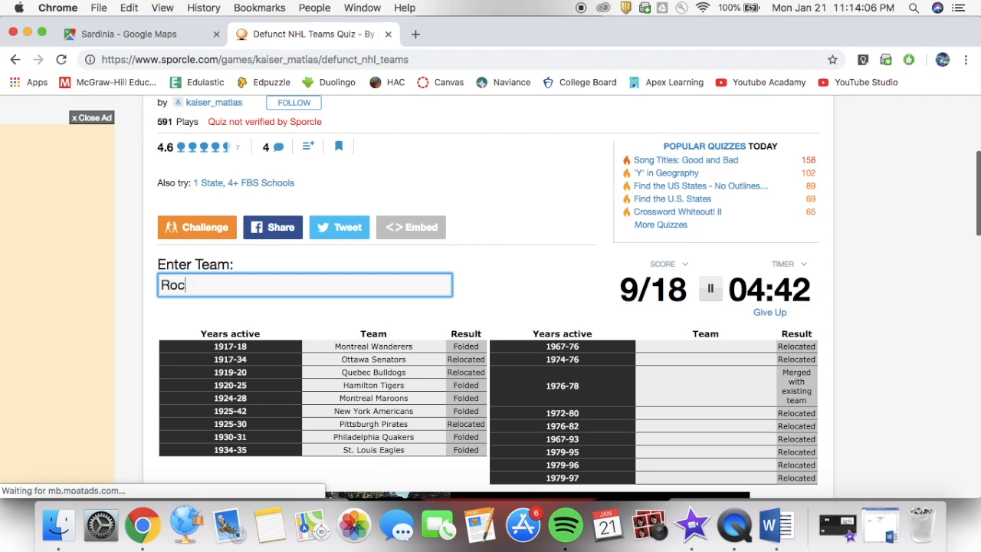
text(Rockies)
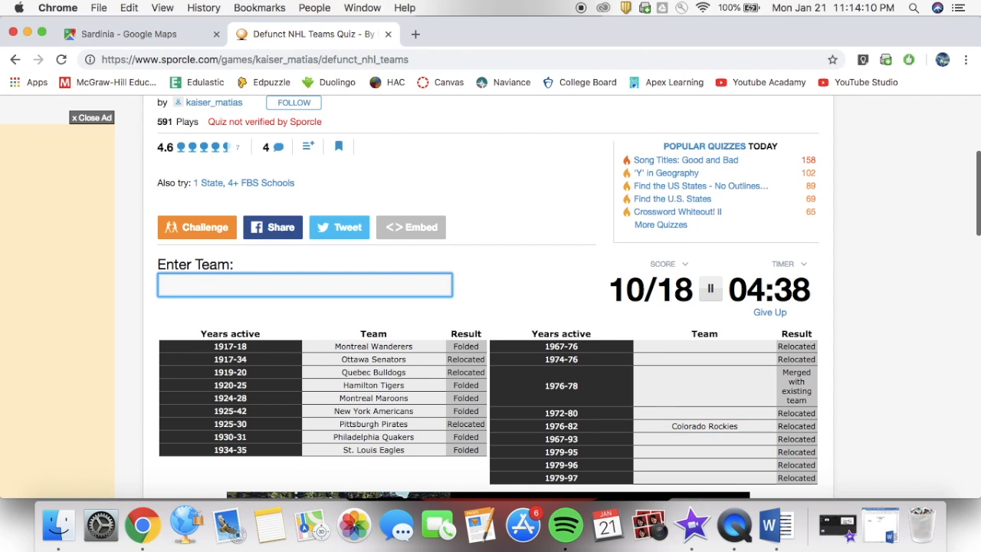
text(Thra)
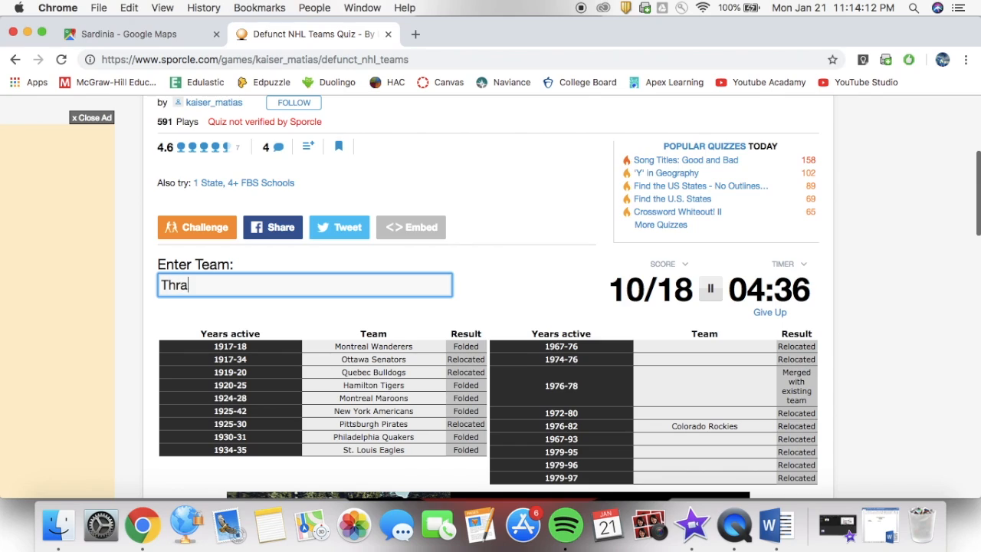
text(shers)
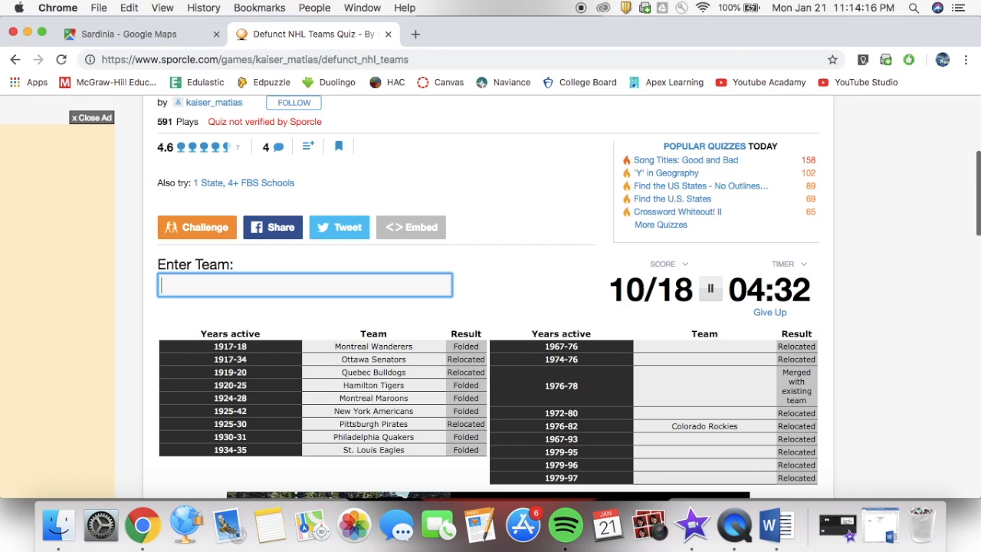
text(Winnipeg Jets)
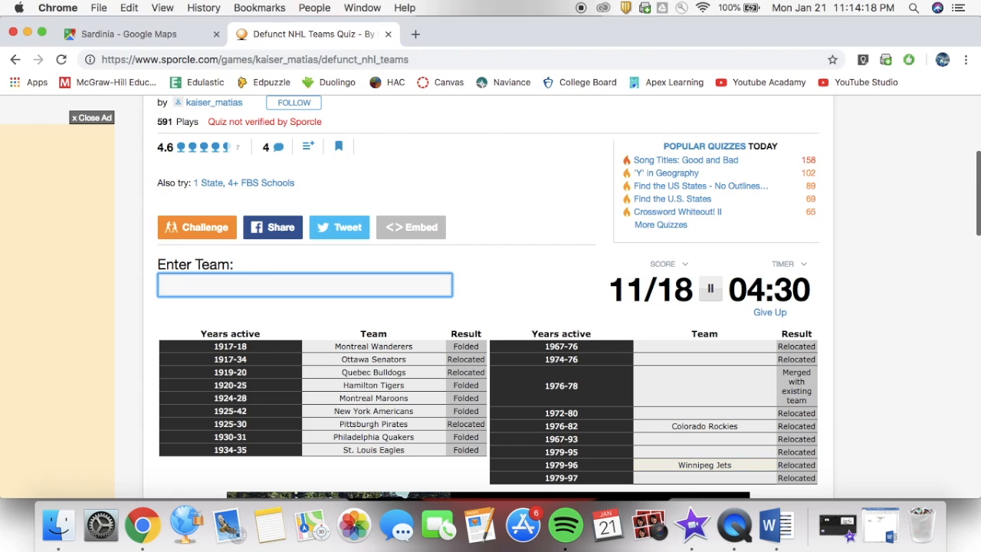
text(Nor)
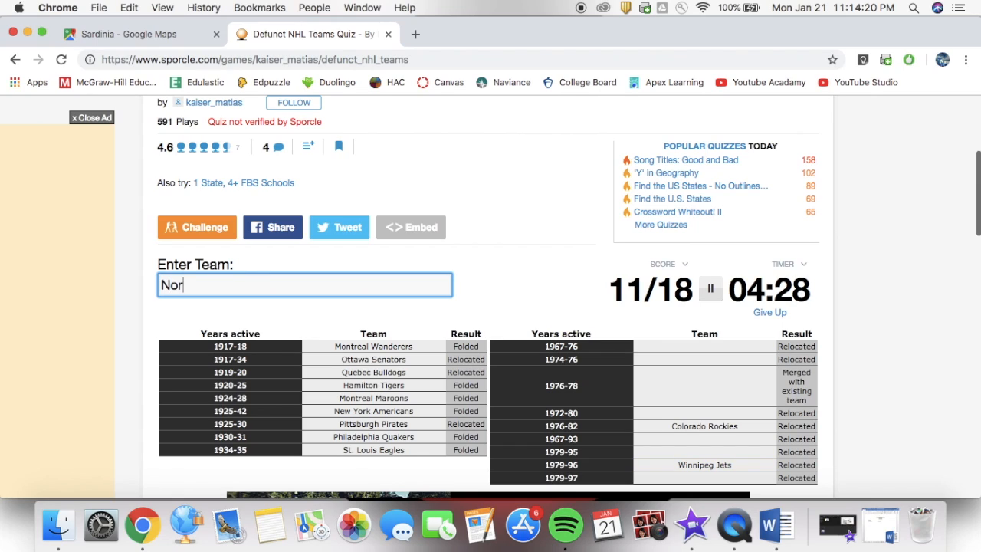
text(diq)
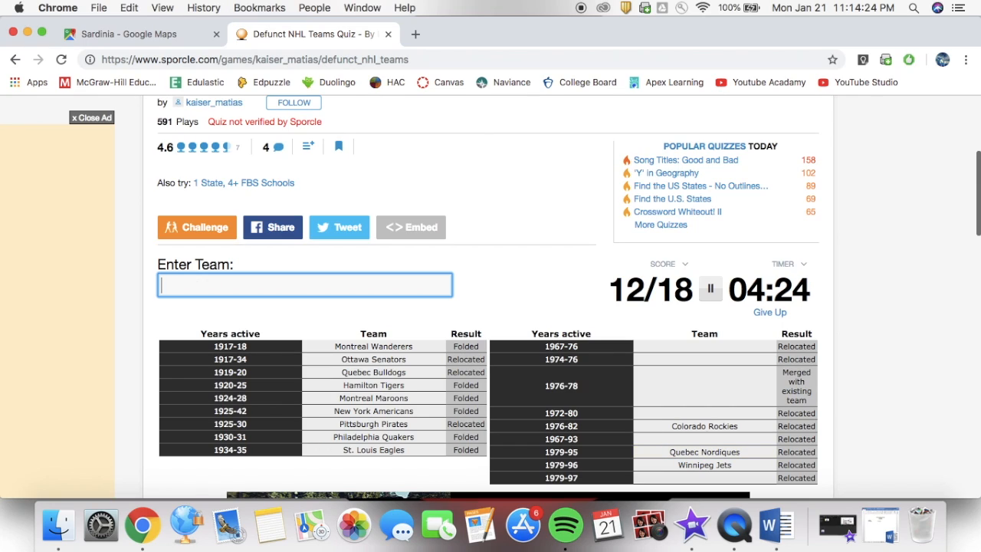
- Name Hartford Whalers, Cleveland Barons, Minnesota North Stars and California Golden Seals, reaching 16/18
text(Whaler)
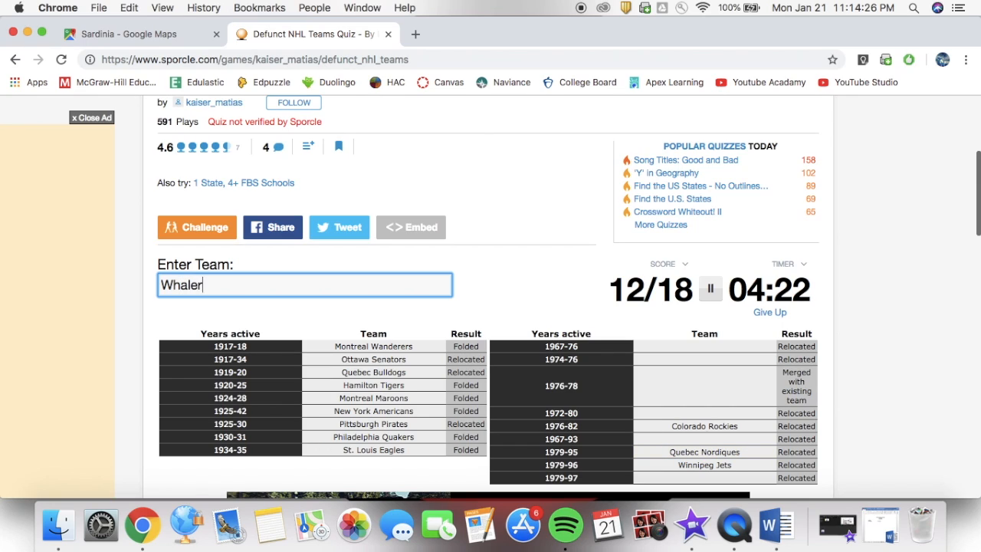
text(R)
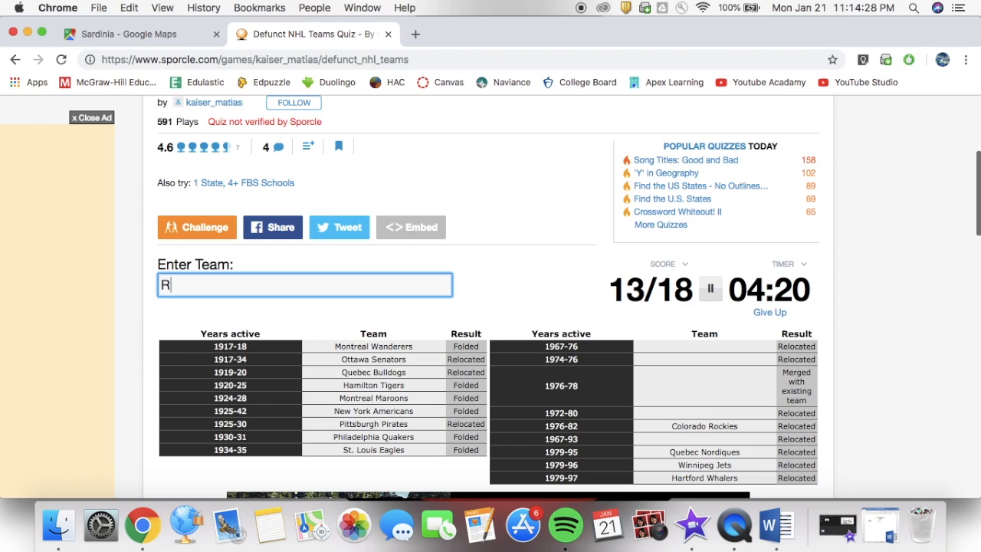
text(ockies)
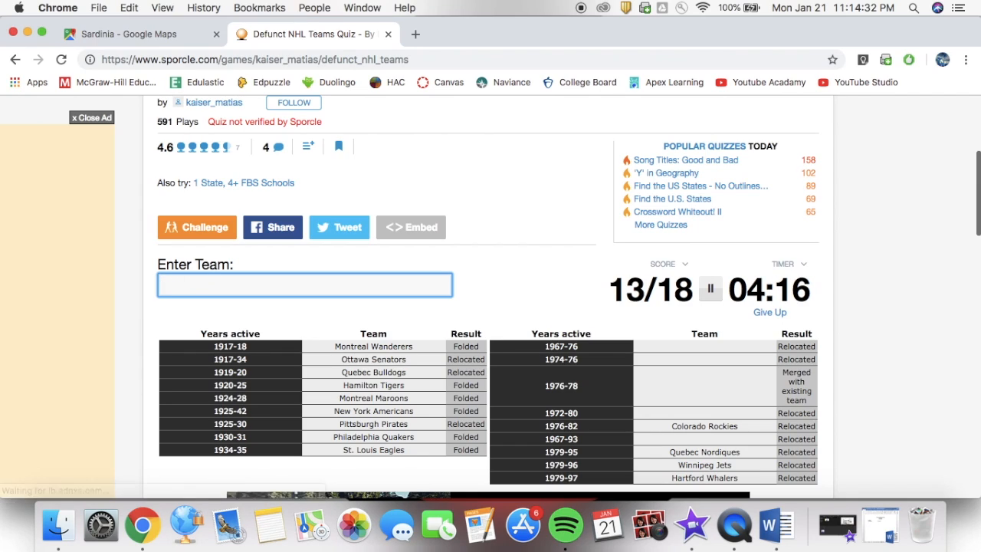
text(Baron)
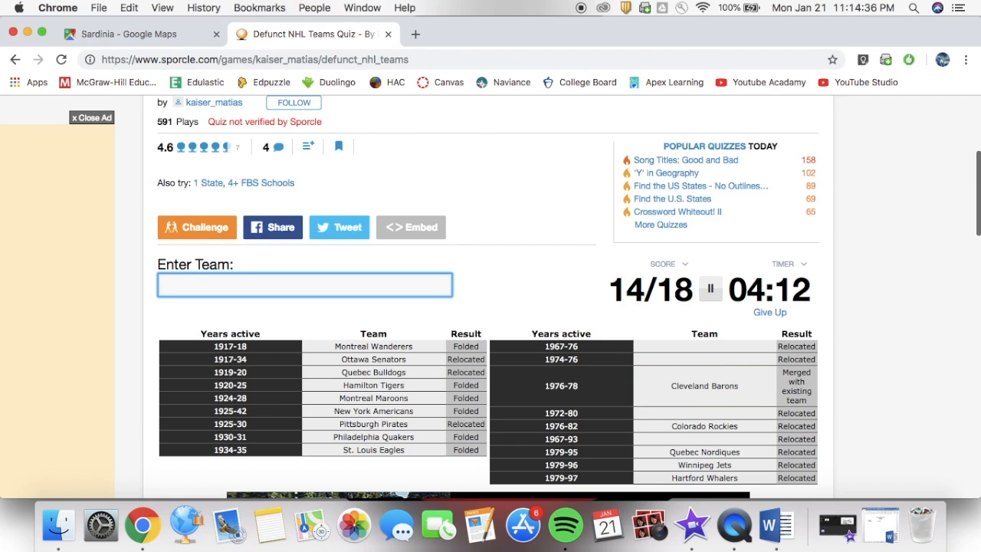
text(North S)
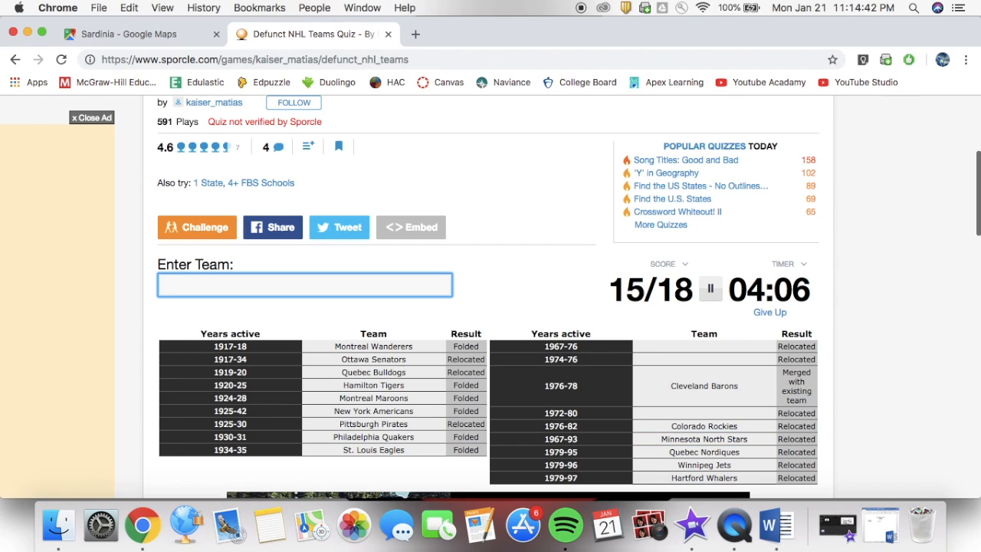
text(Seal)
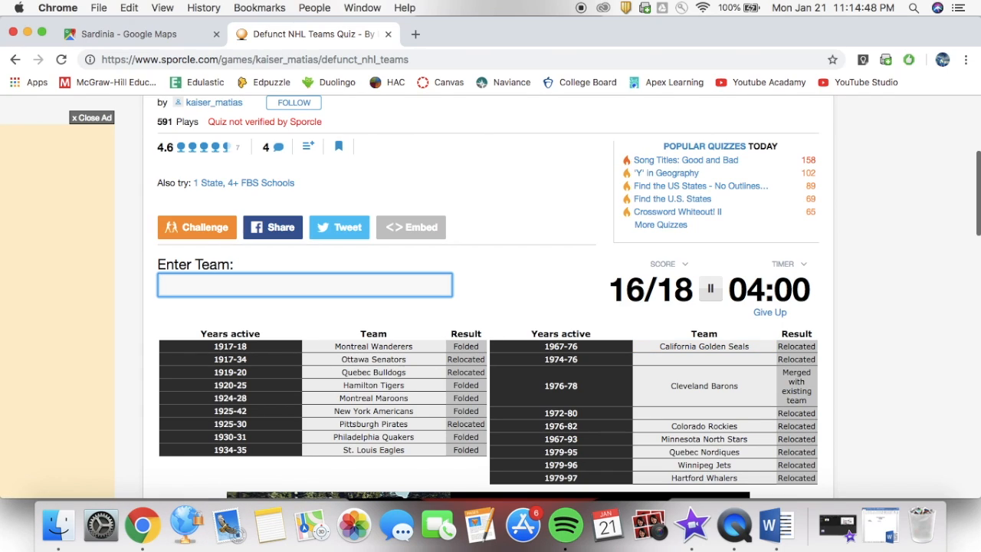
text(Ro)
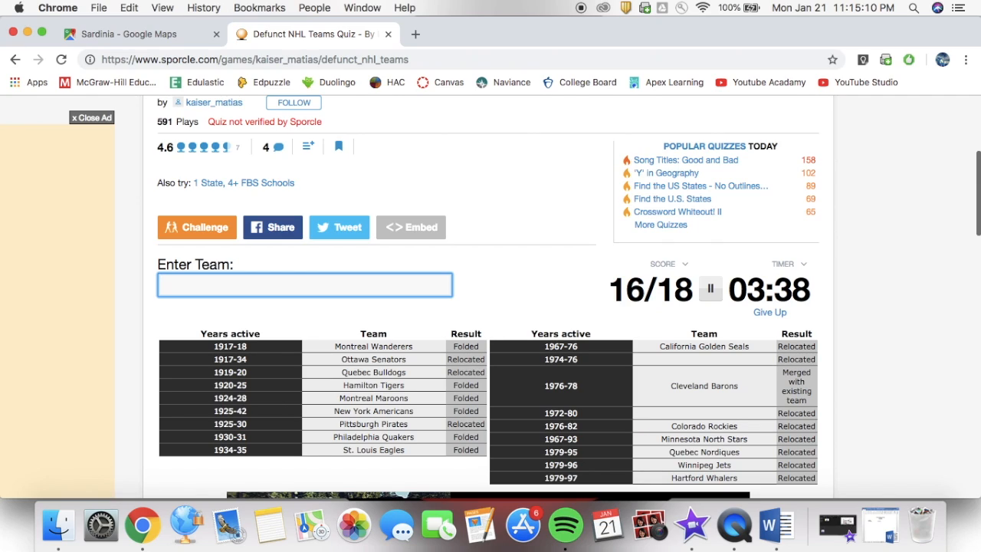
- Clear the rejected Coyotes guess, enter Atlanta Flames, then try Senators and 'Ava'
text(C)
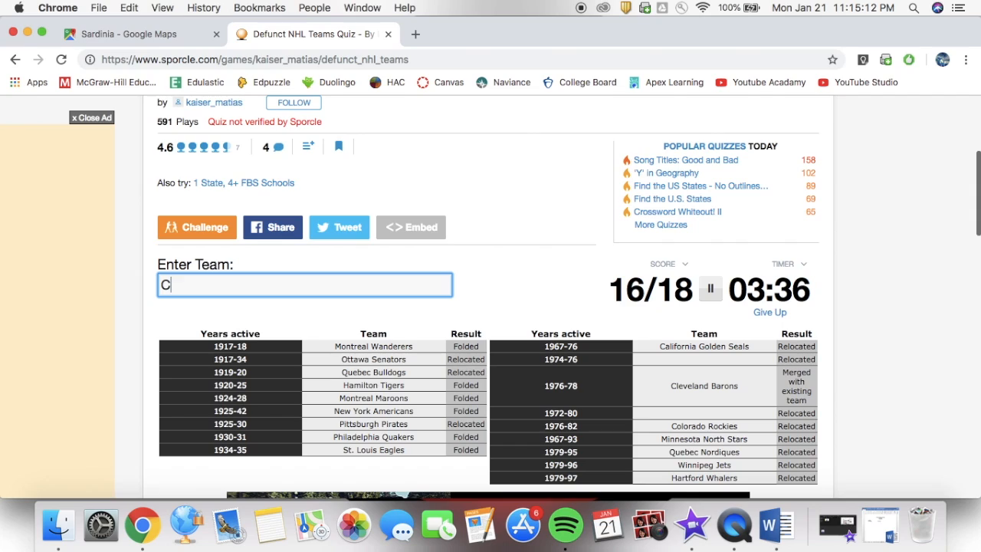
text(oyo)
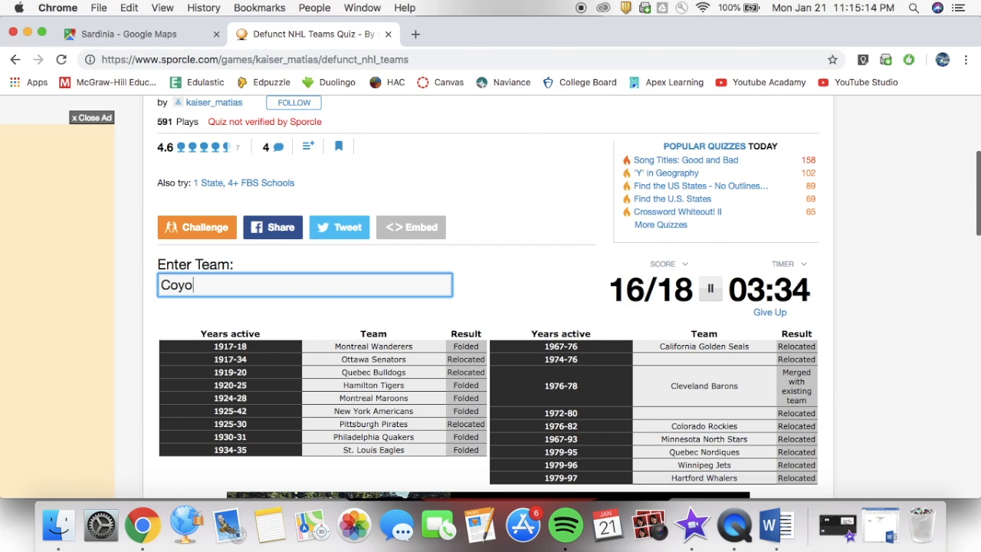
key(Backspace)
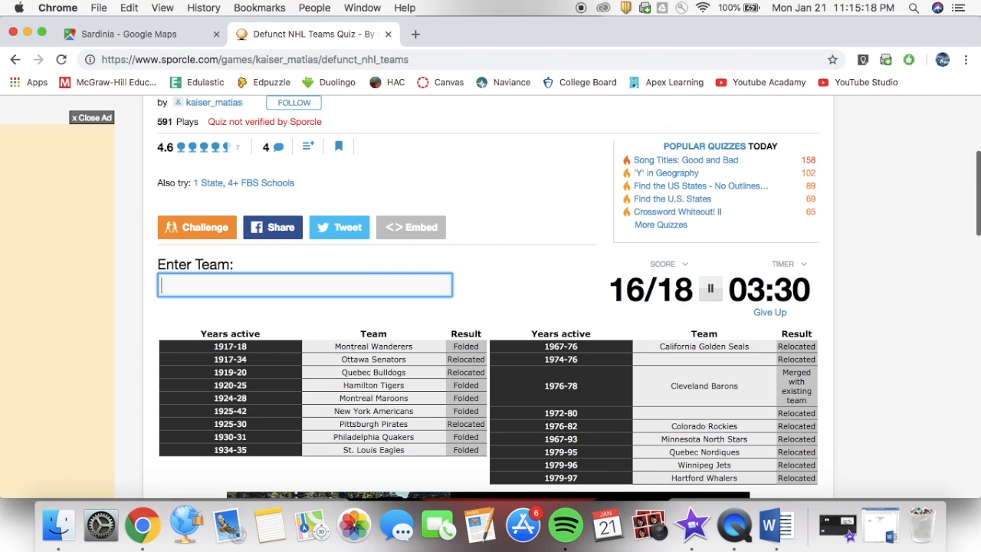
text(Atlanta Flames)
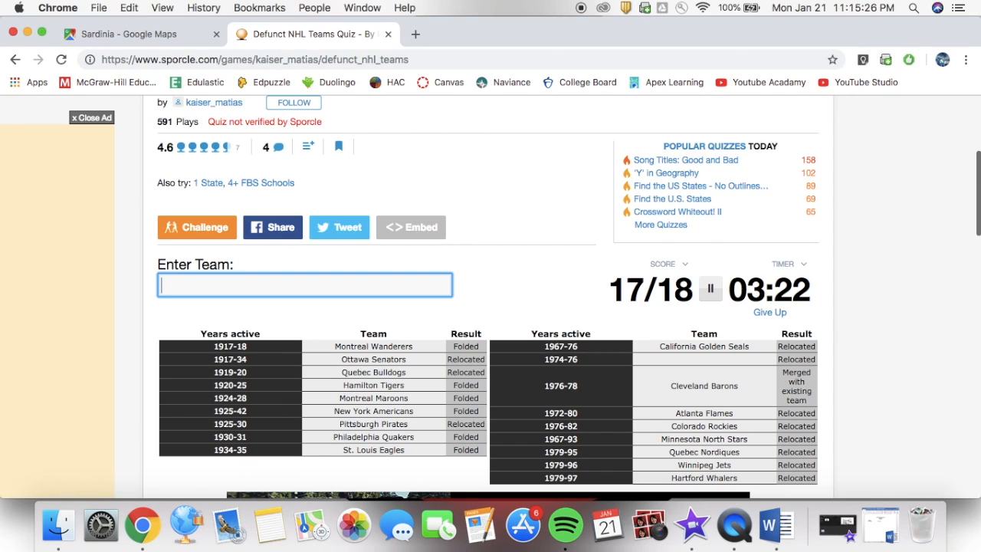
text(Sen)
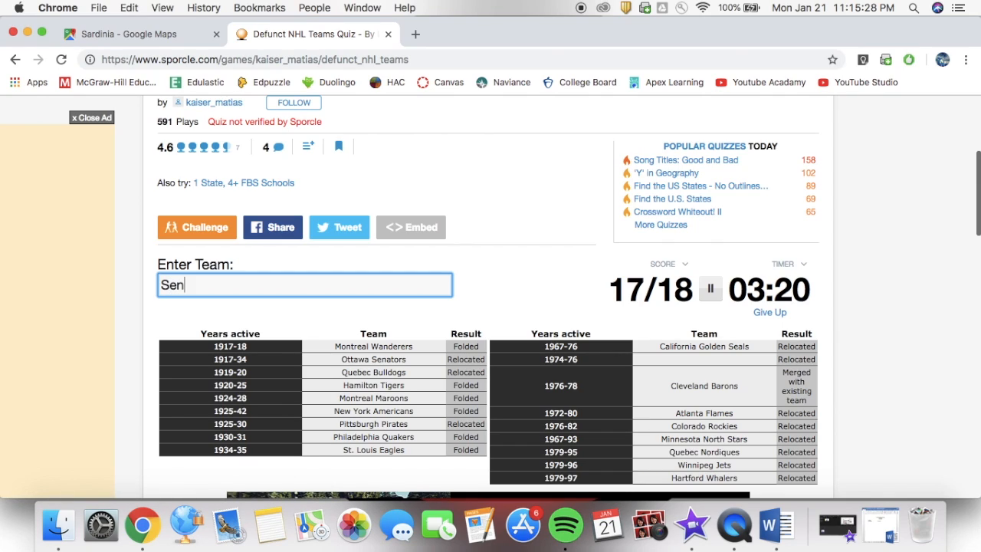
text(ators)
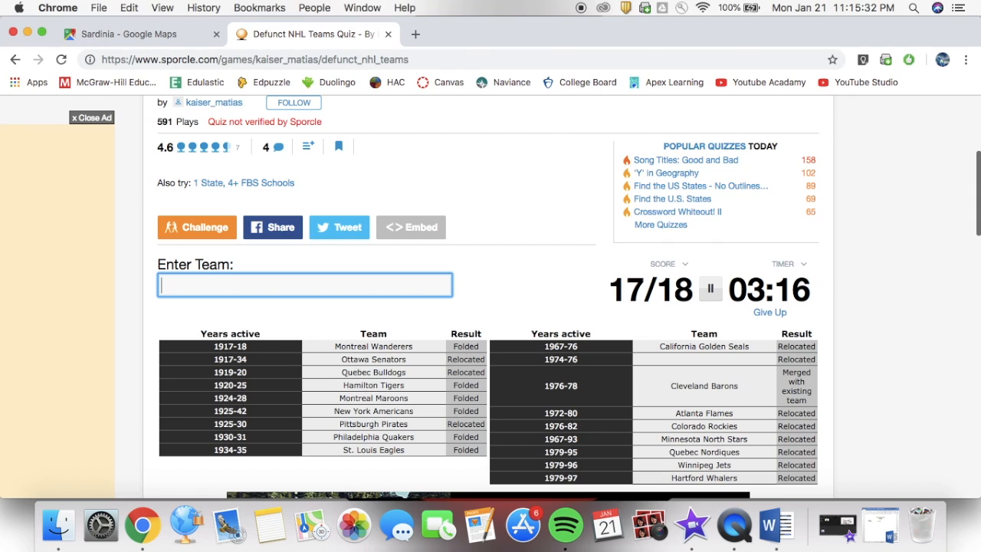
text(Ava)
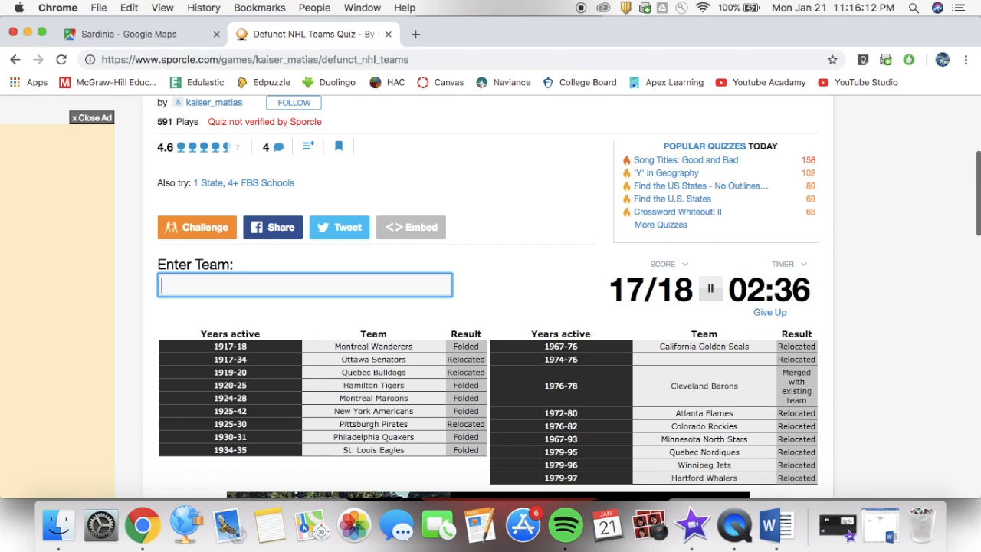
text(C)
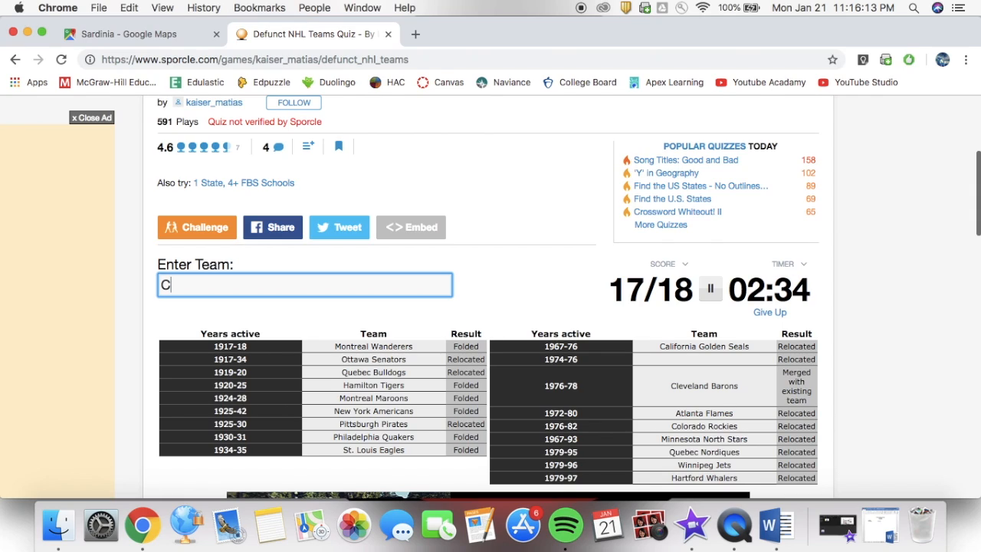
text(anucks)
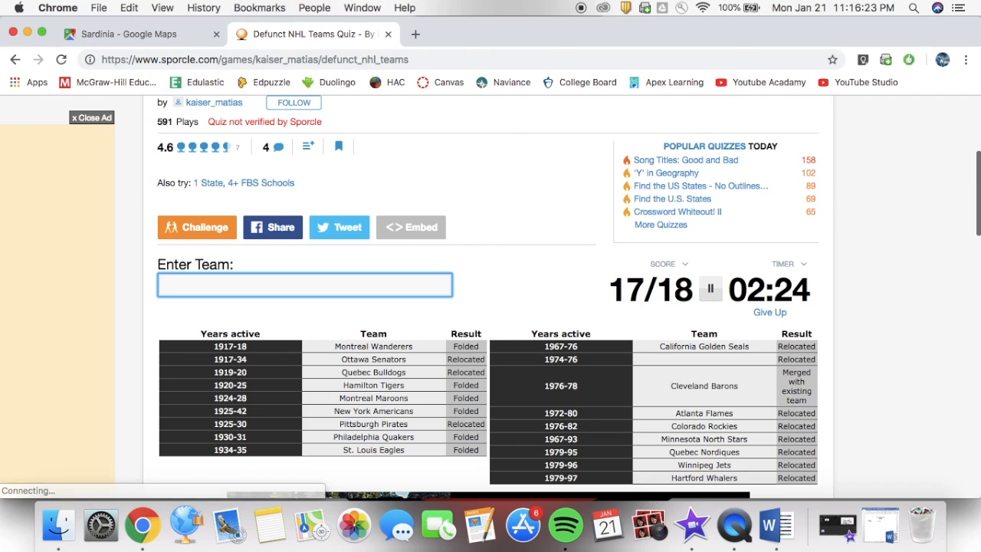
mouse_move(741, 333)
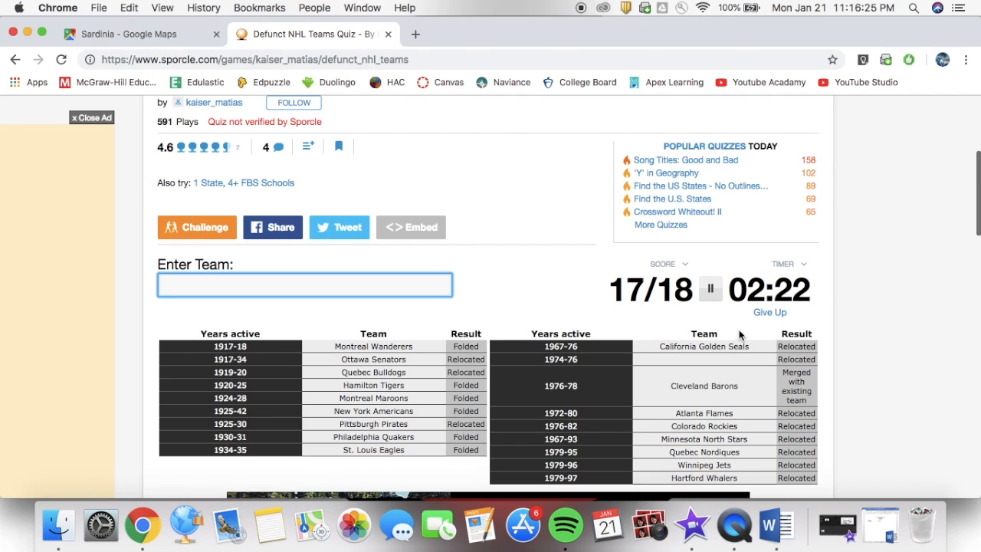
mouse_move(710, 289)
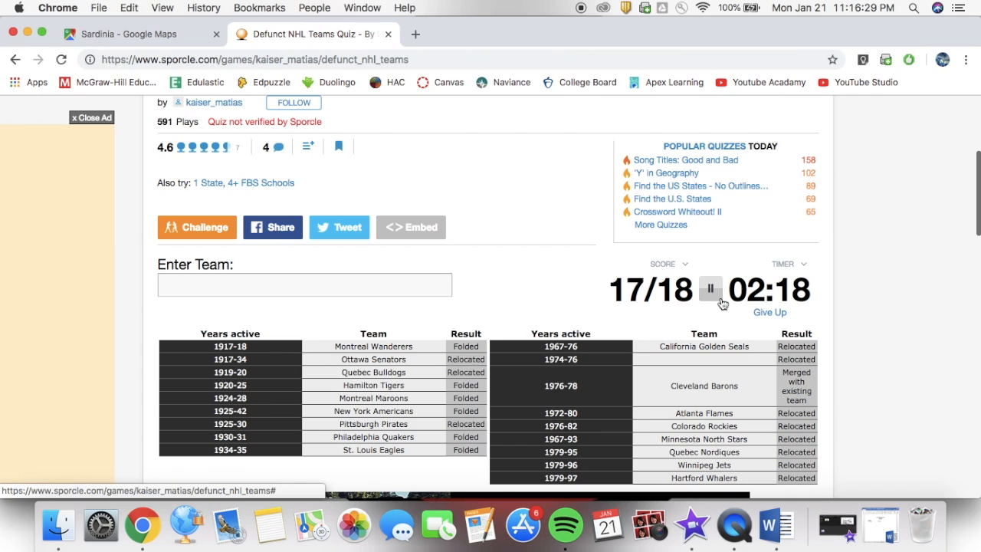
click(710, 290)
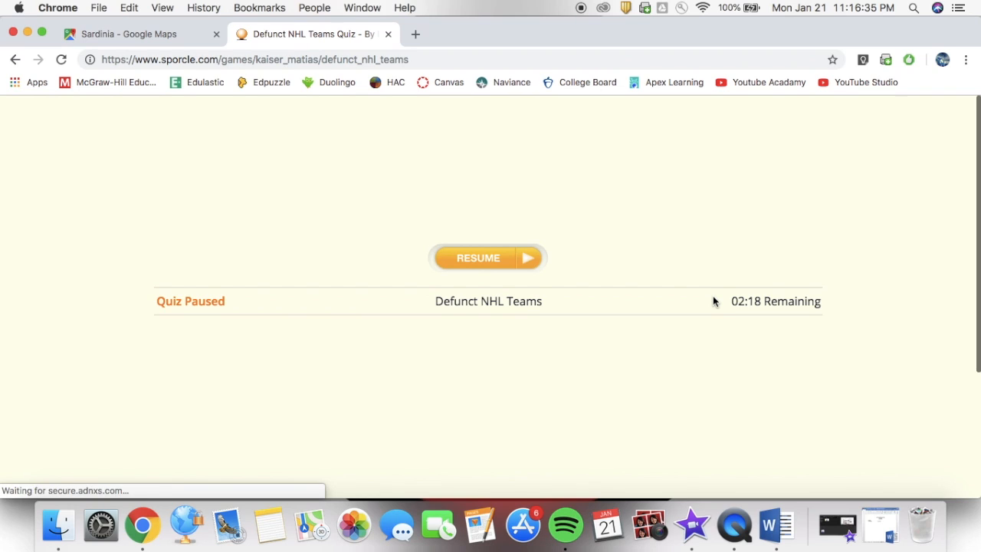
click(487, 257)
text(Devils)
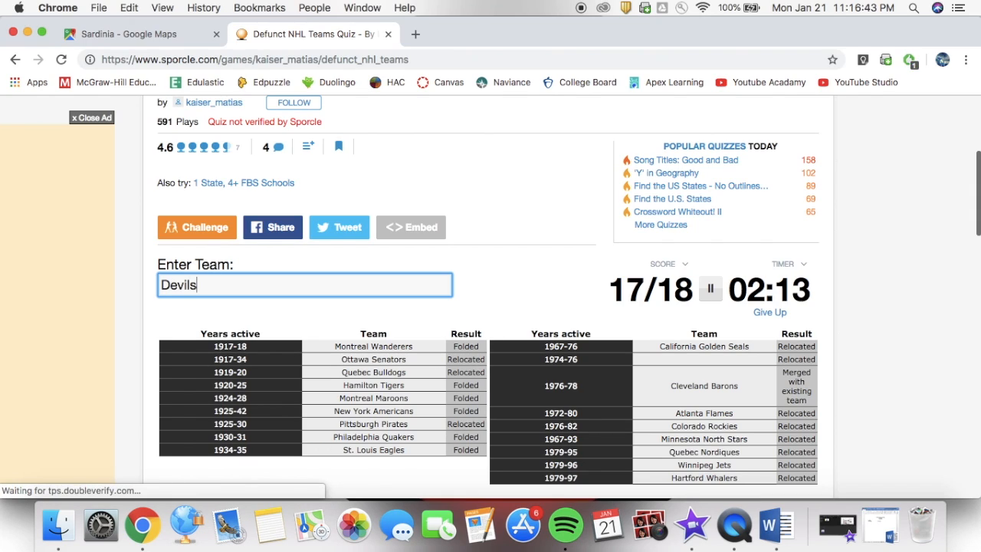
key(Backspace)
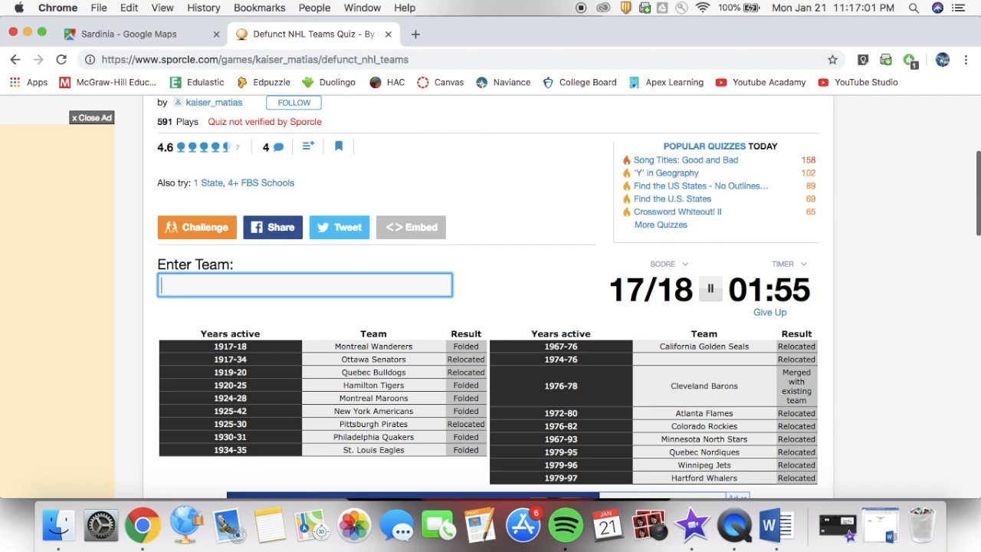
text(S)
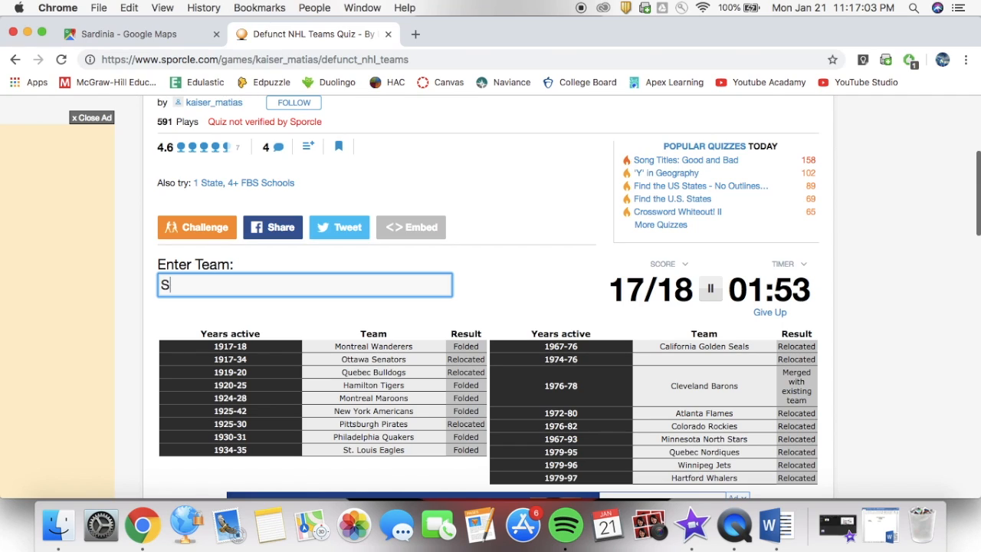